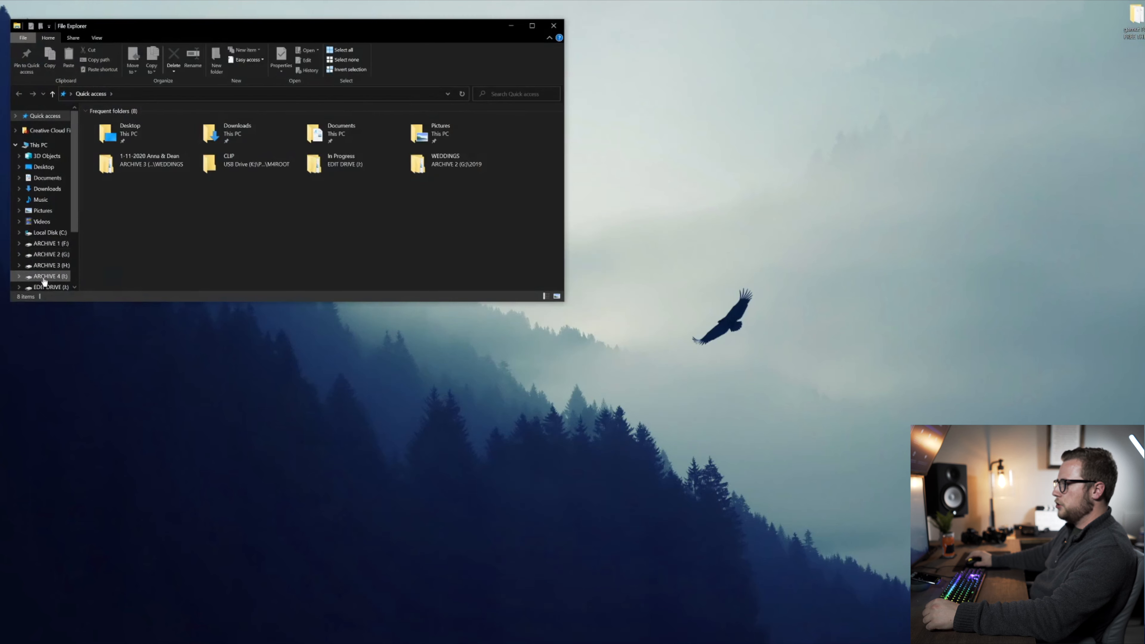
- Browse the edit drive to the 12-14-2019 Nelsey and Brady shoot folder
click(49, 286)
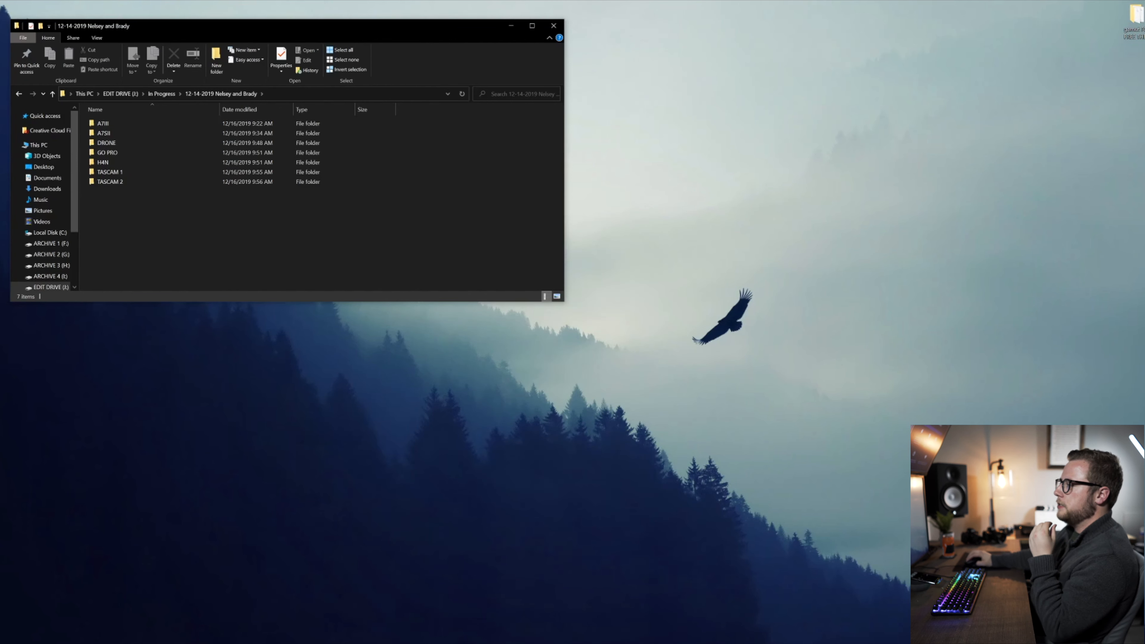
- Look through the camera folders and inspect one folder's files
click(102, 123)
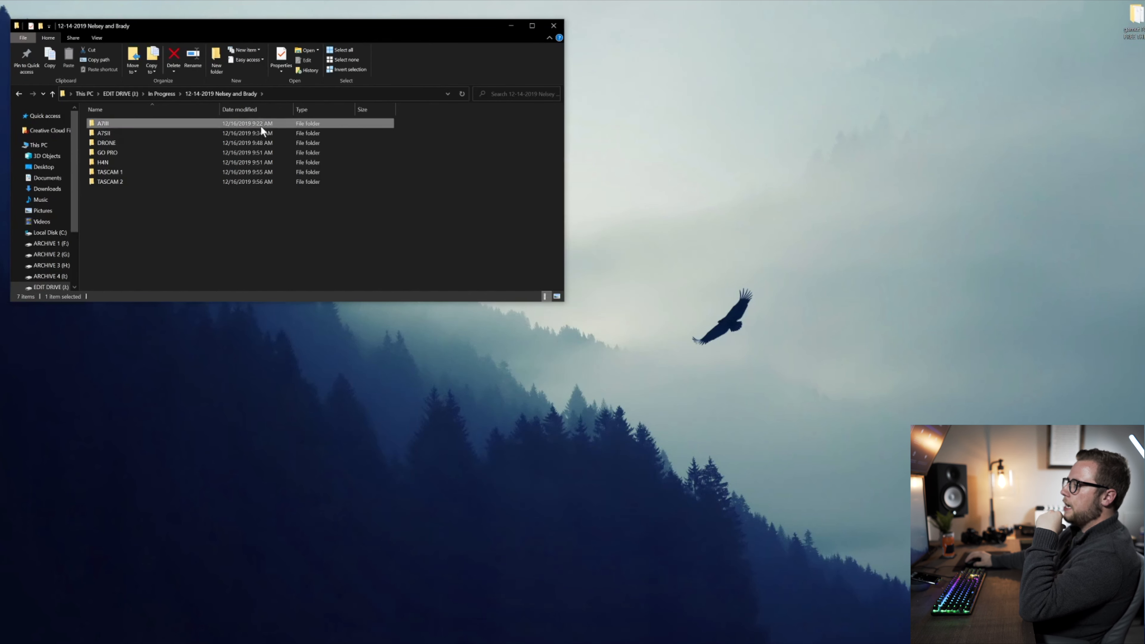
click(108, 143)
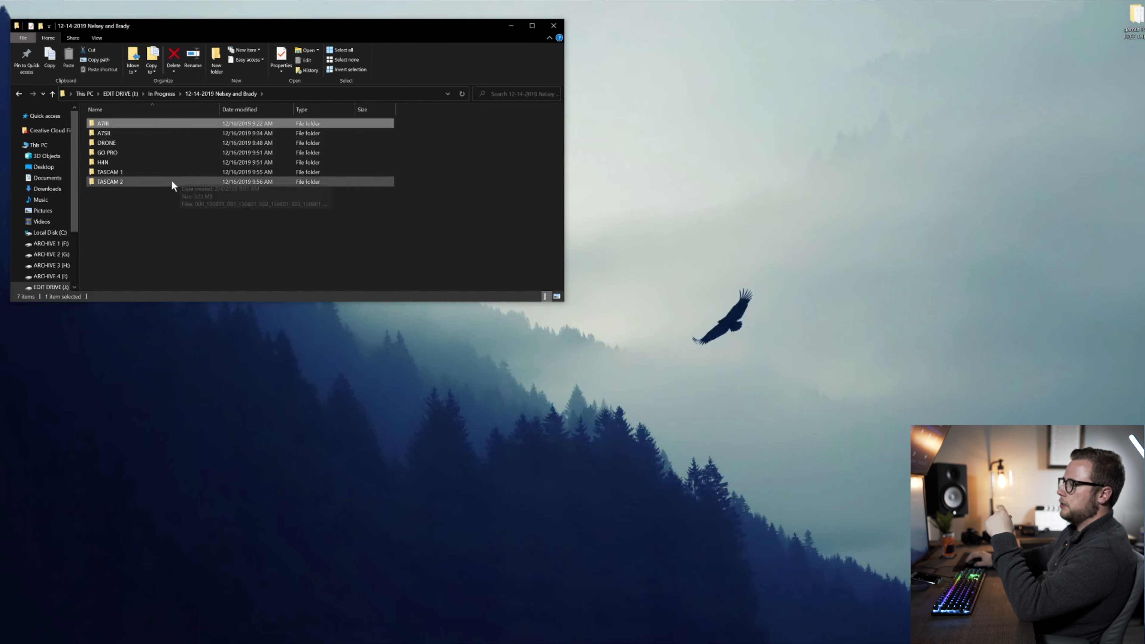
double_click(106, 143)
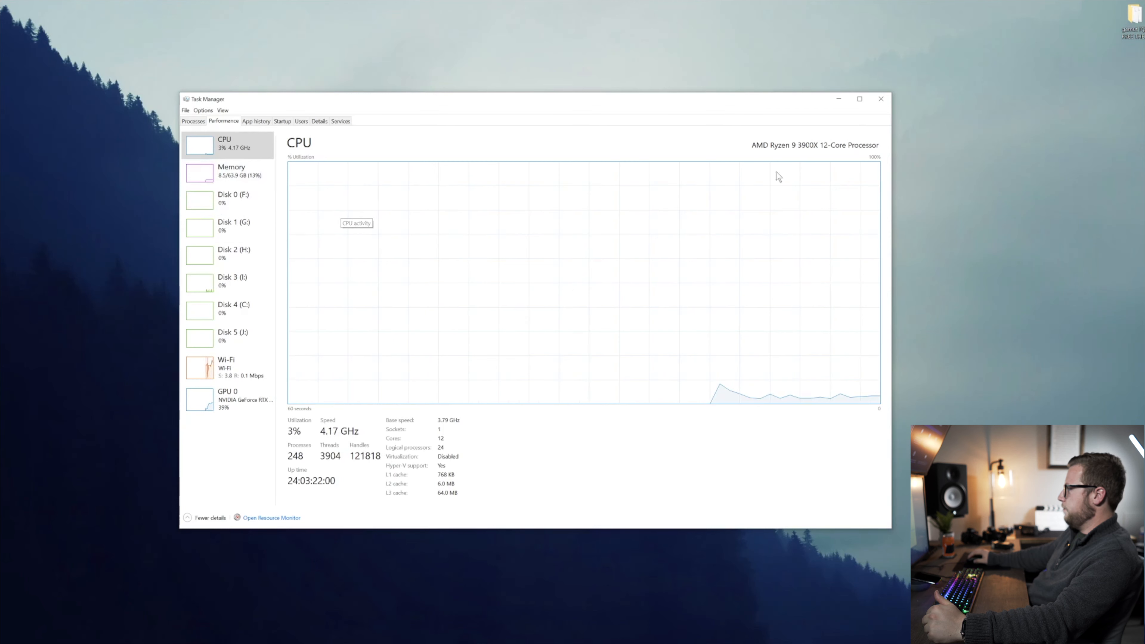
- Review memory (8.4 GB) and RTX 2080 GPU usage, then close Task Manager
click(231, 170)
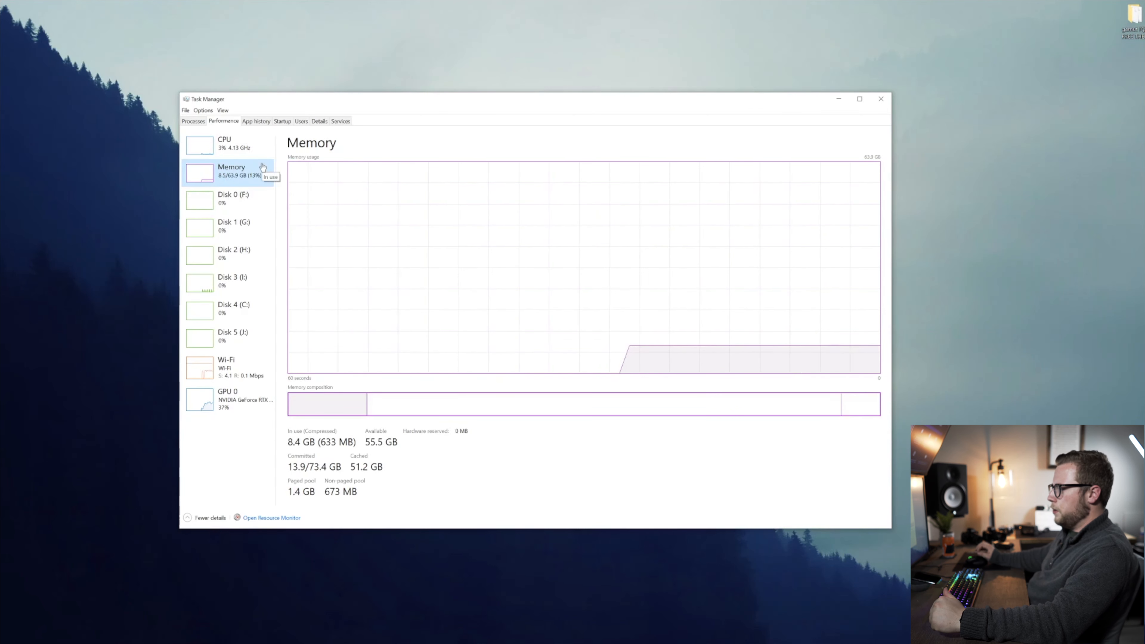
click(228, 399)
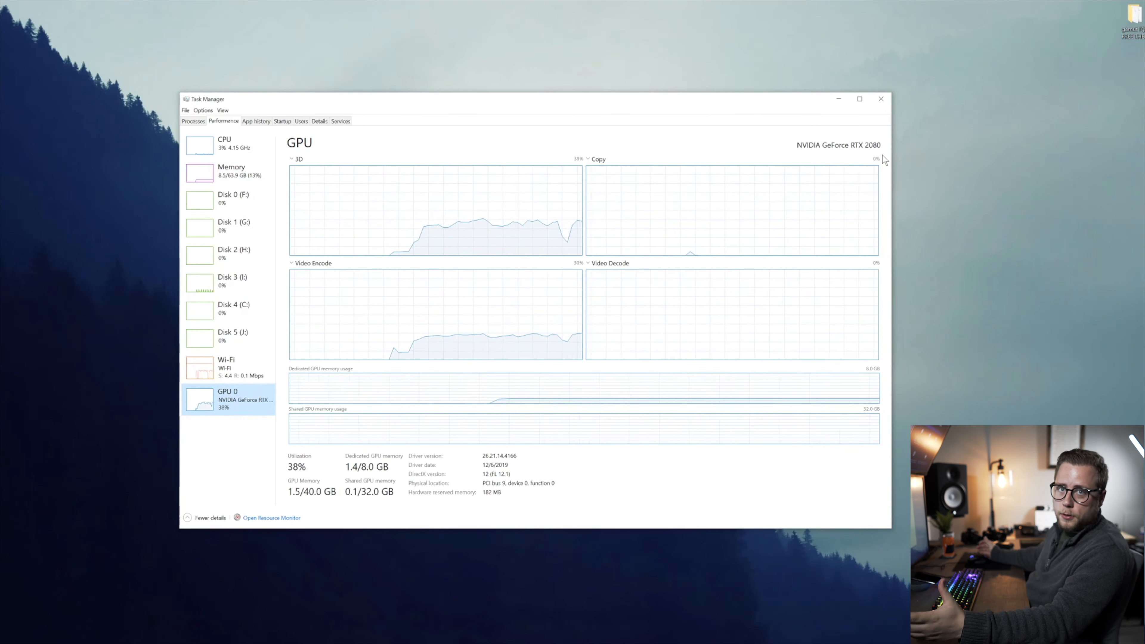
click(880, 98)
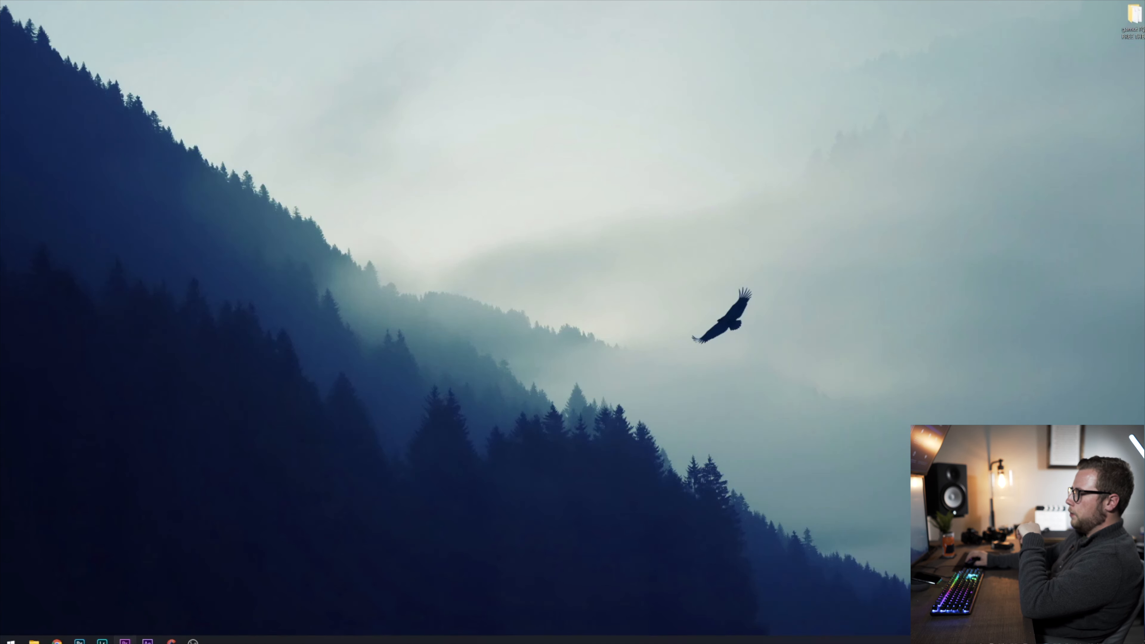
- Start Premiere Pro and create the new Nelsey and Brady project in Project Files
click(124, 643)
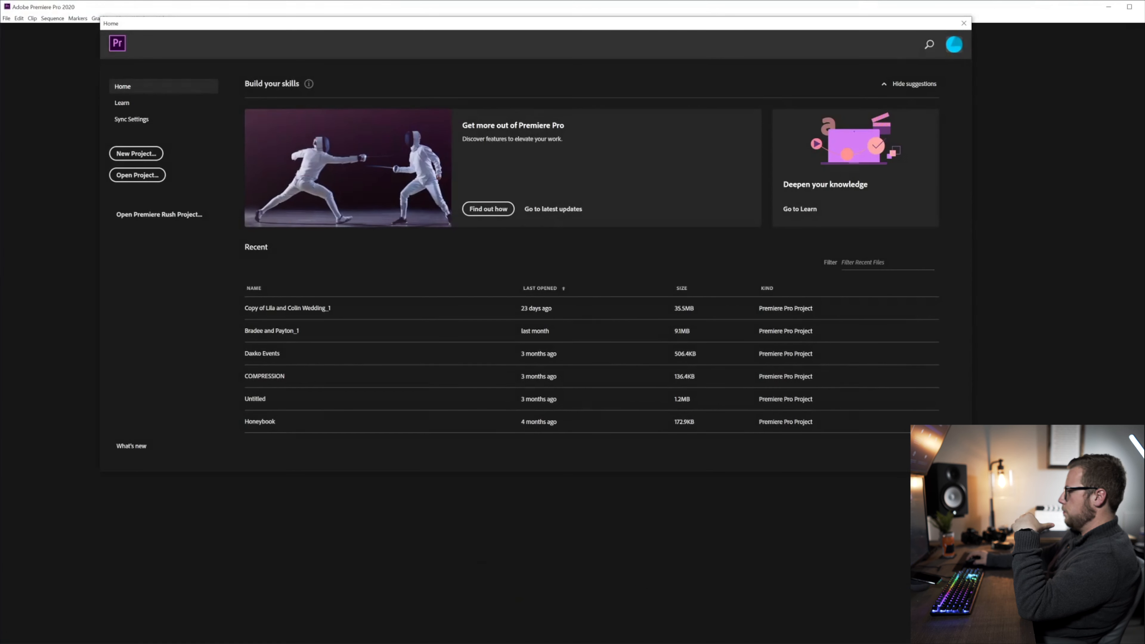
click(136, 153)
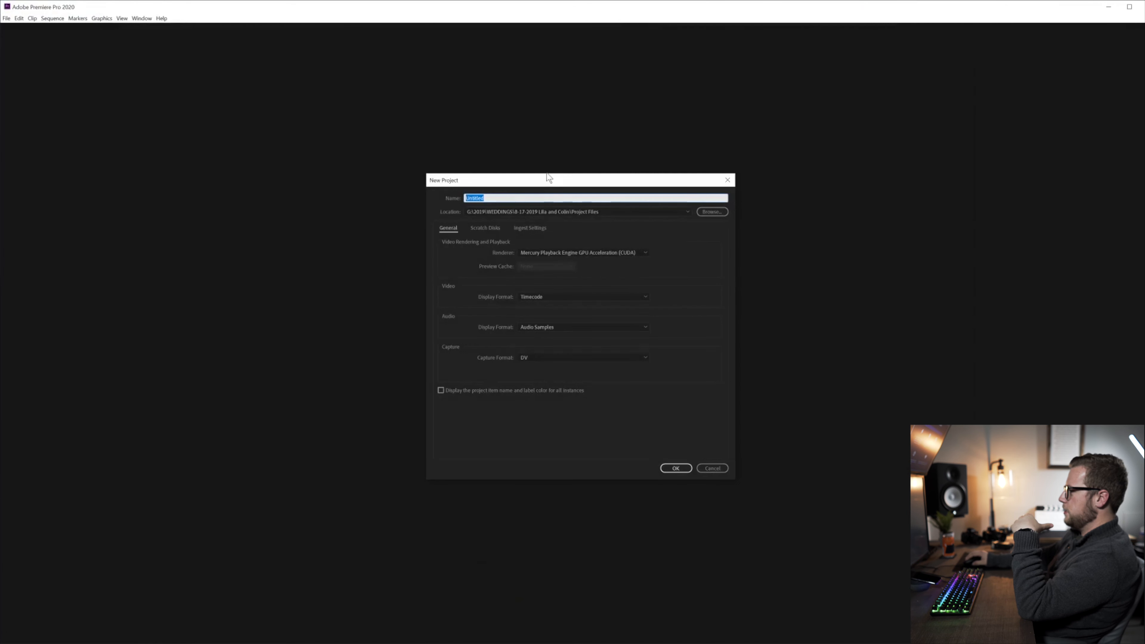
click(674, 467)
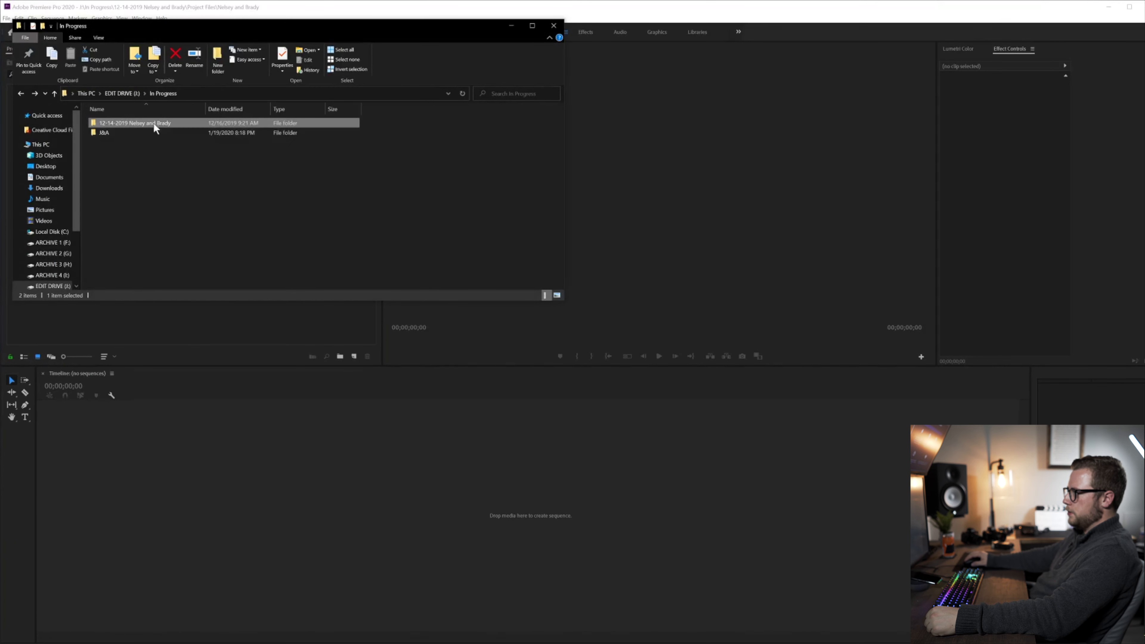
- Import the shoot folder's seven camera and audio folders as project bins
double_click(133, 123)
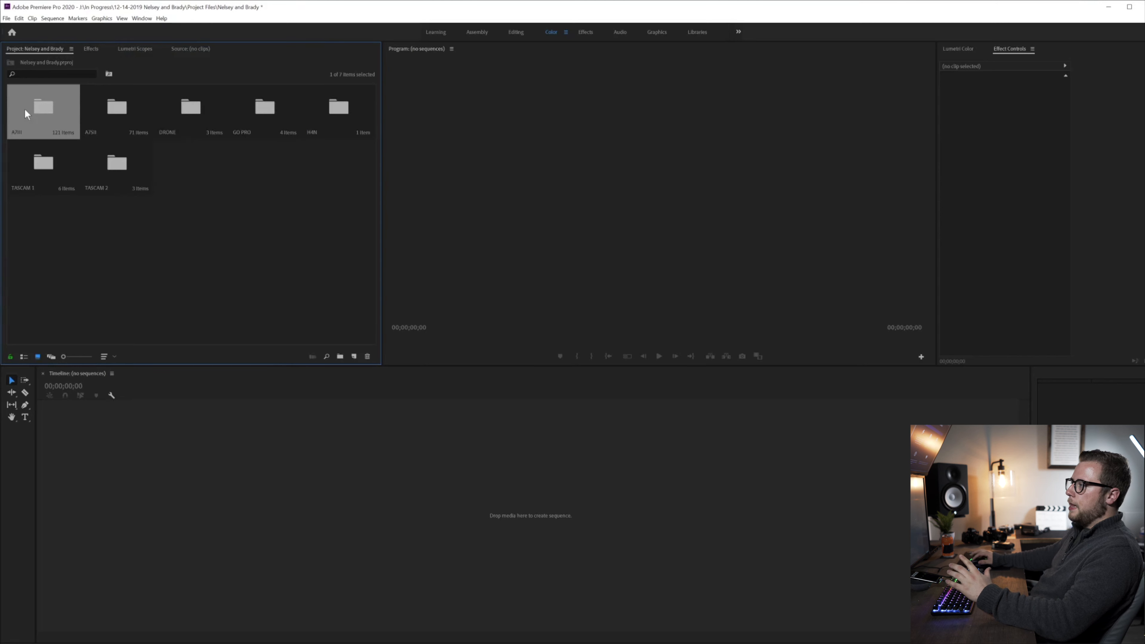
- Show the A7III bin's 111 clips as a list sorted by frame rate
double_click(42, 107)
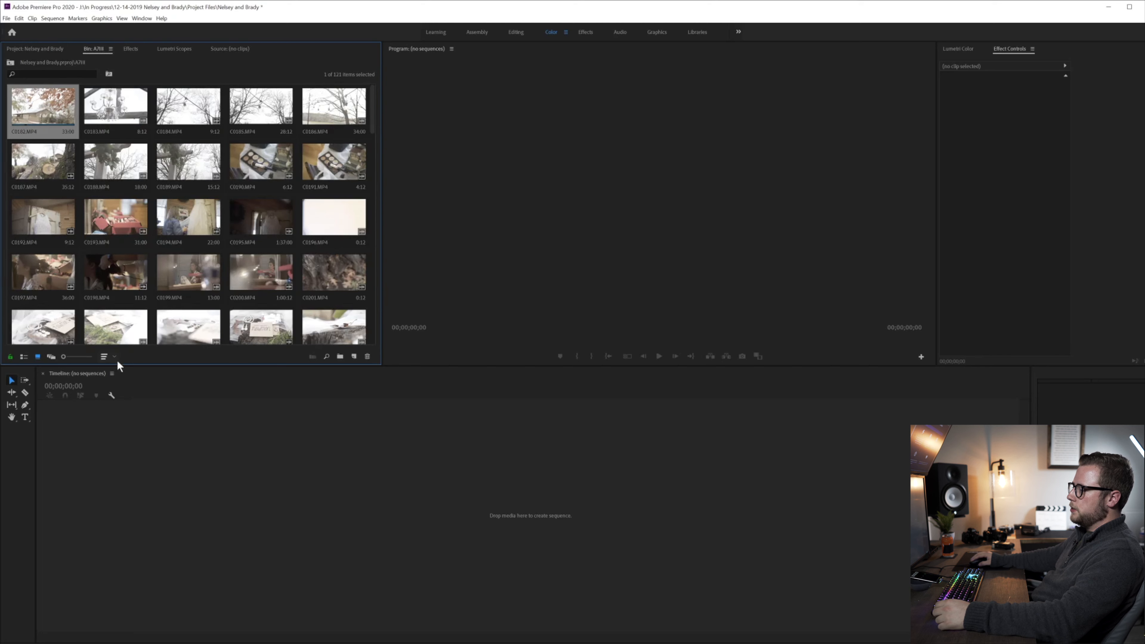
click(107, 356)
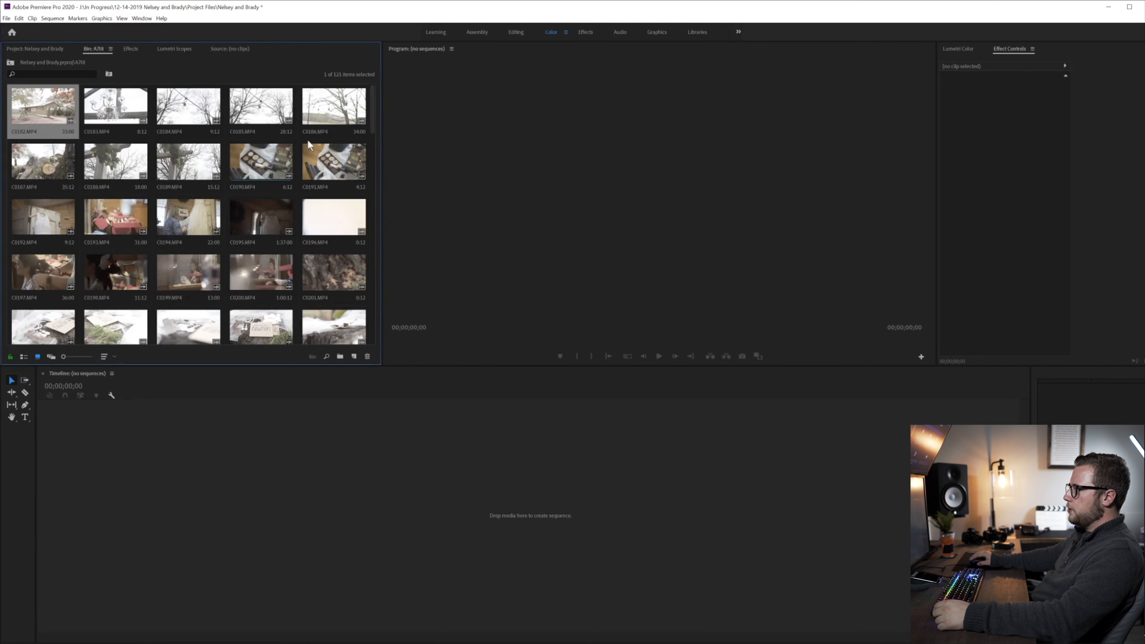
scroll(down, 3)
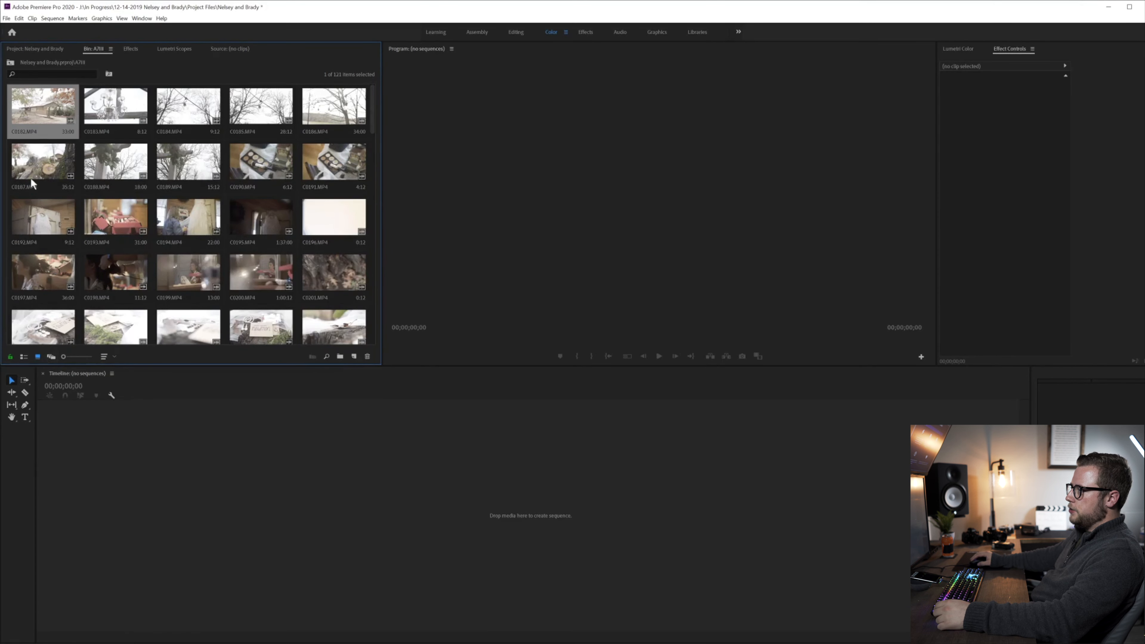
click(106, 356)
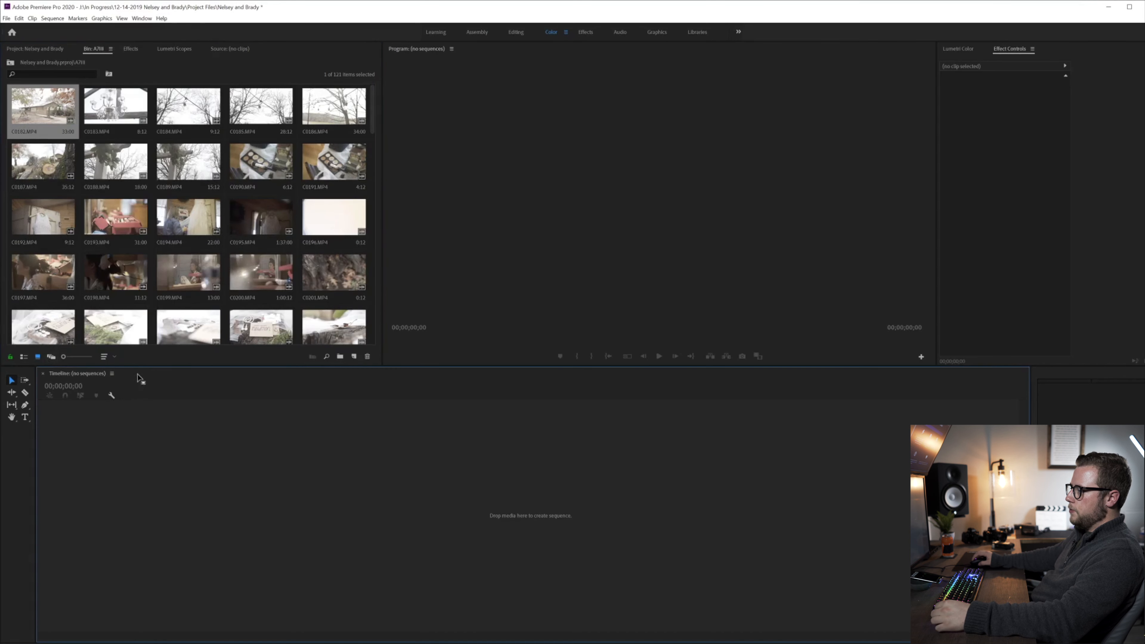
click(24, 356)
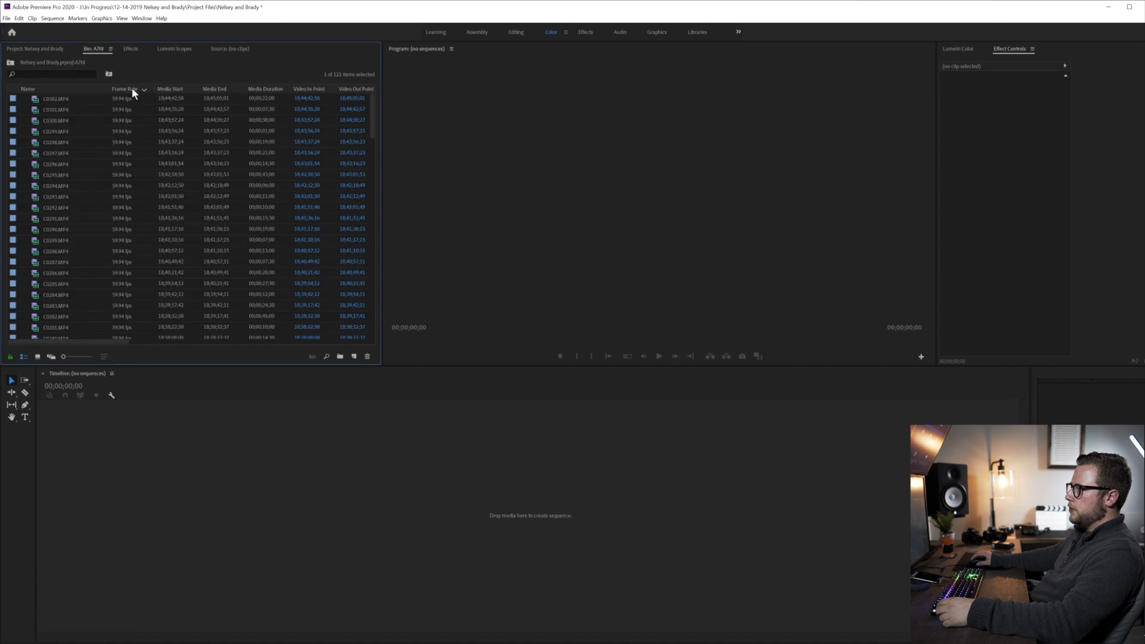
- Select the 59.94 fps A7III clips and bring up their label options
click(73, 98)
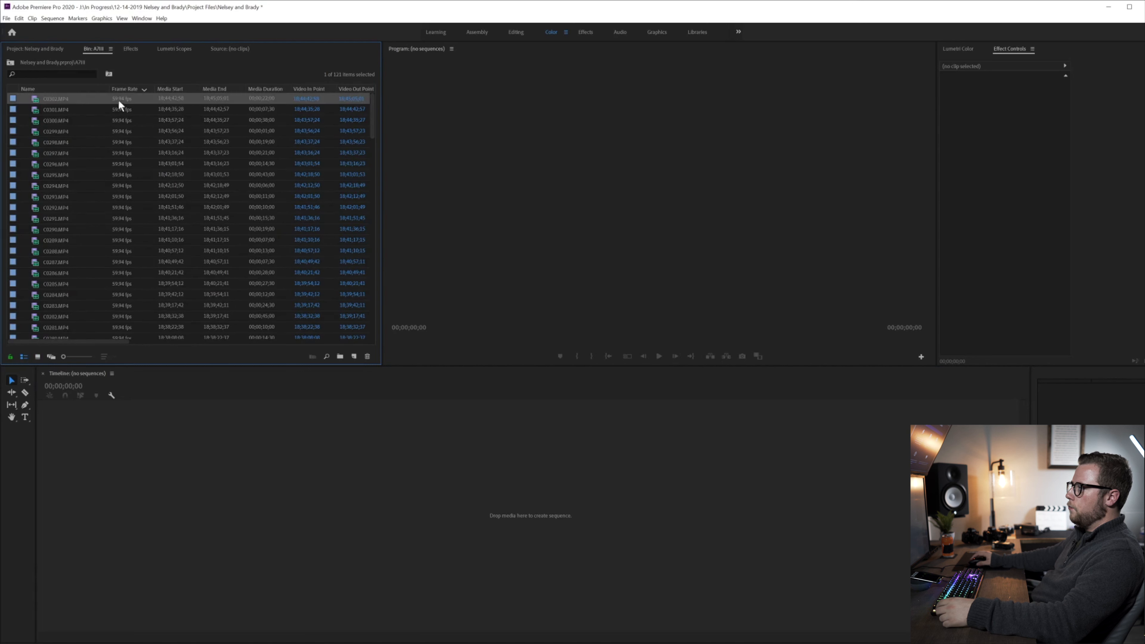
scroll(down, 3)
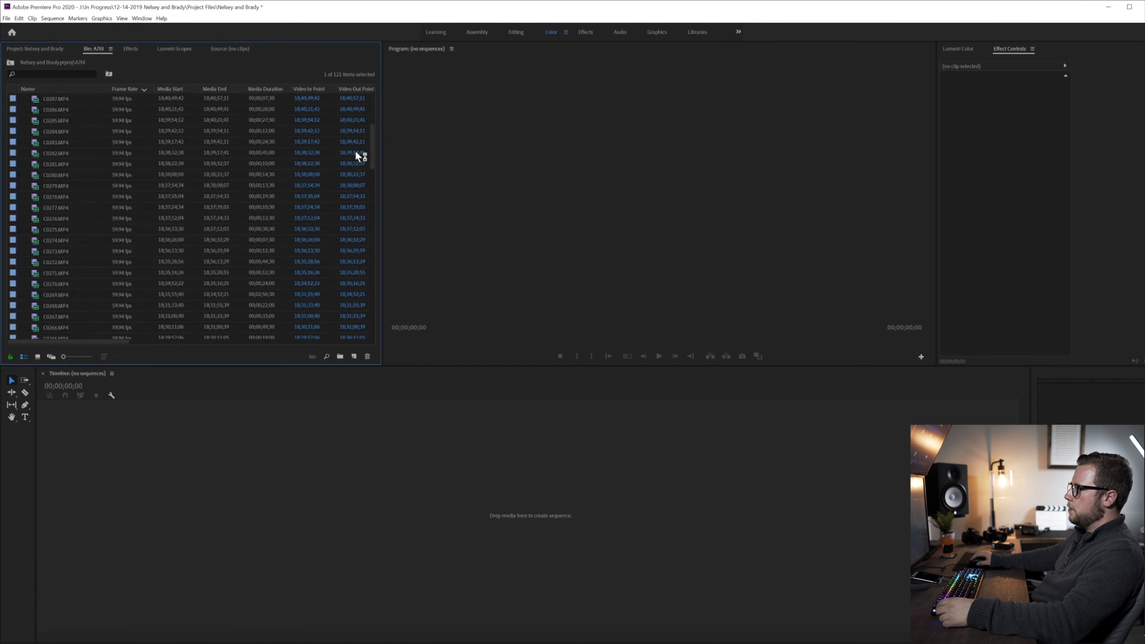
scroll(down, 3)
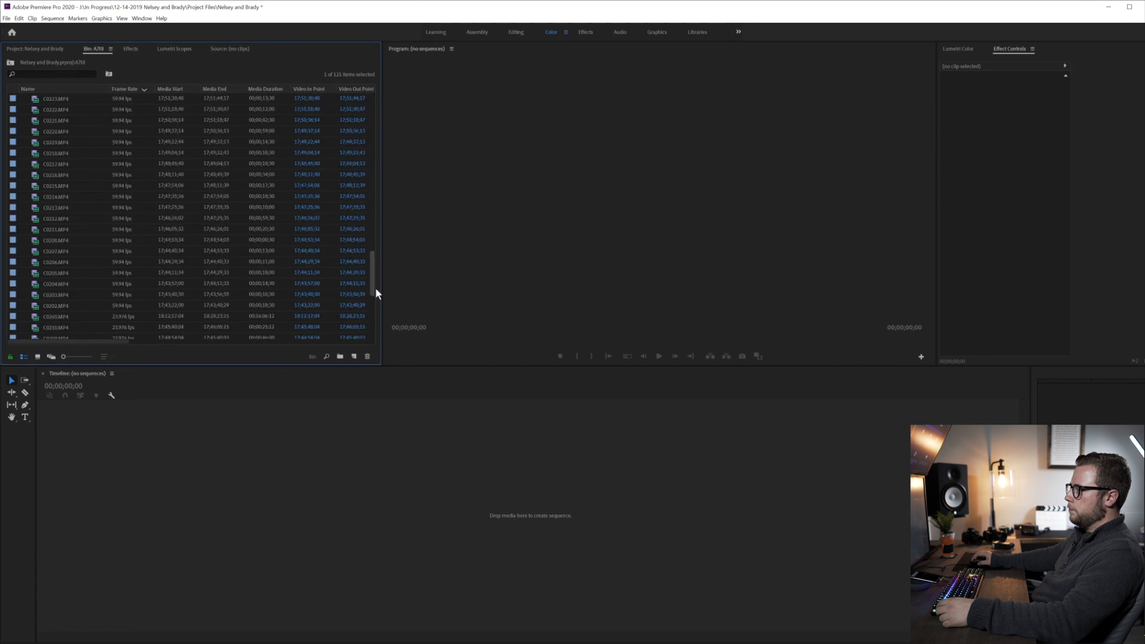
scroll(down, 3)
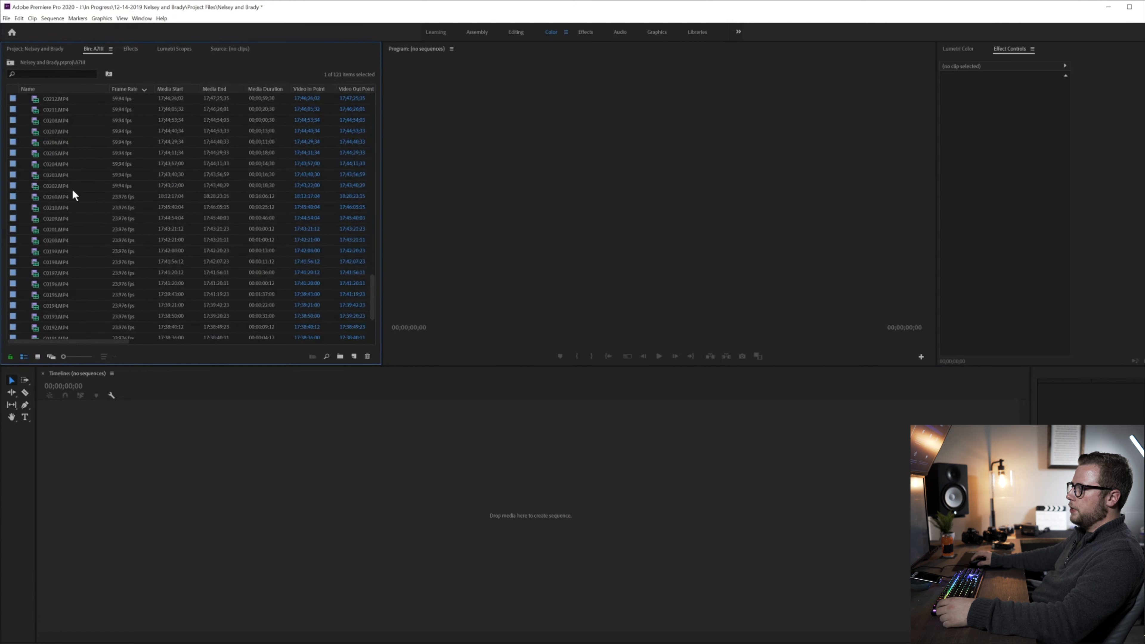
right_click(72, 192)
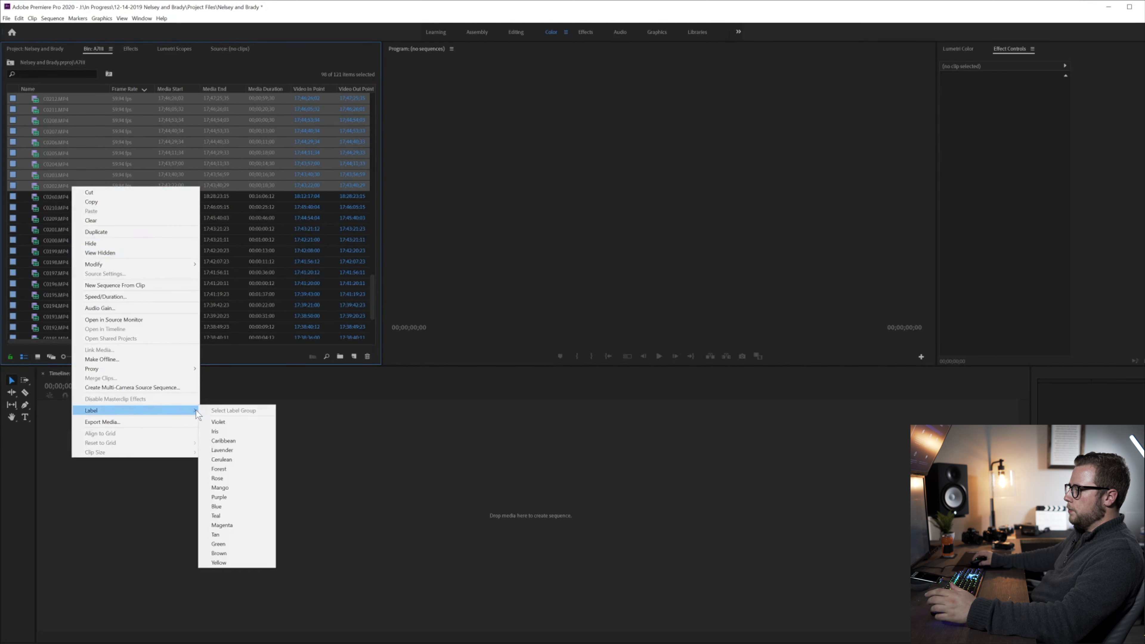
mouse_move(244, 453)
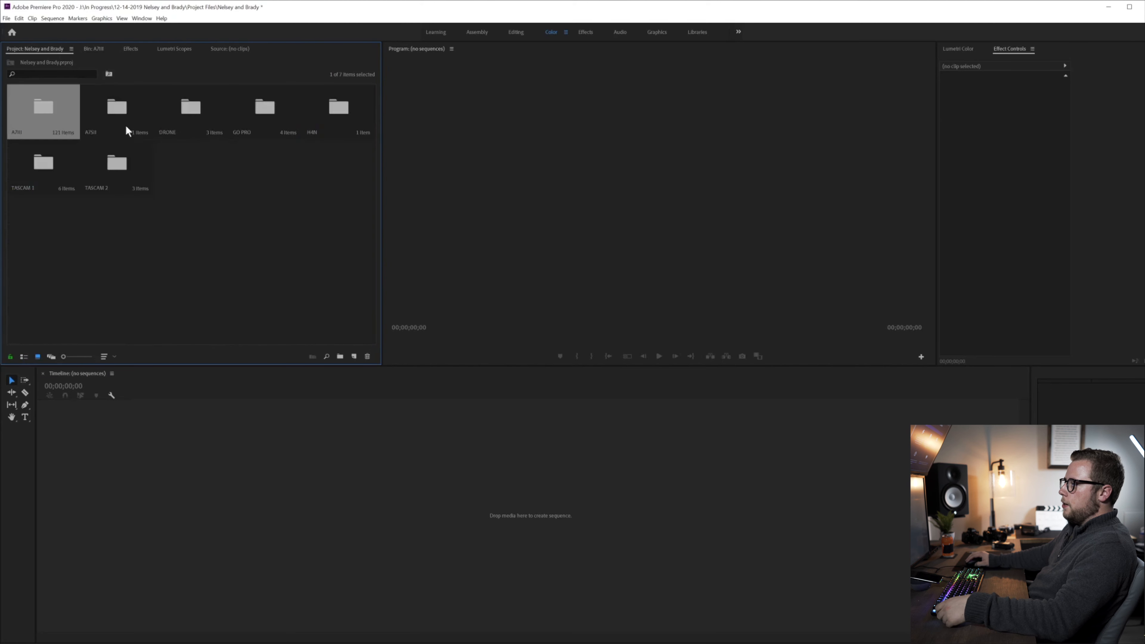
- List the A7SII clips and select the 59.94 fps ones
double_click(43, 107)
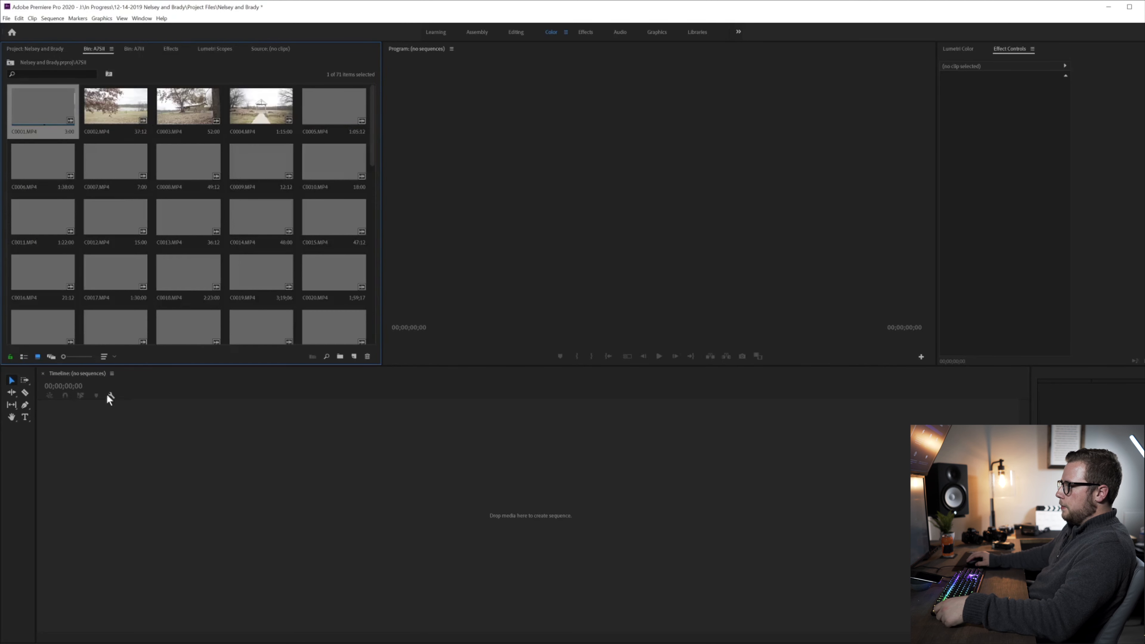
click(105, 356)
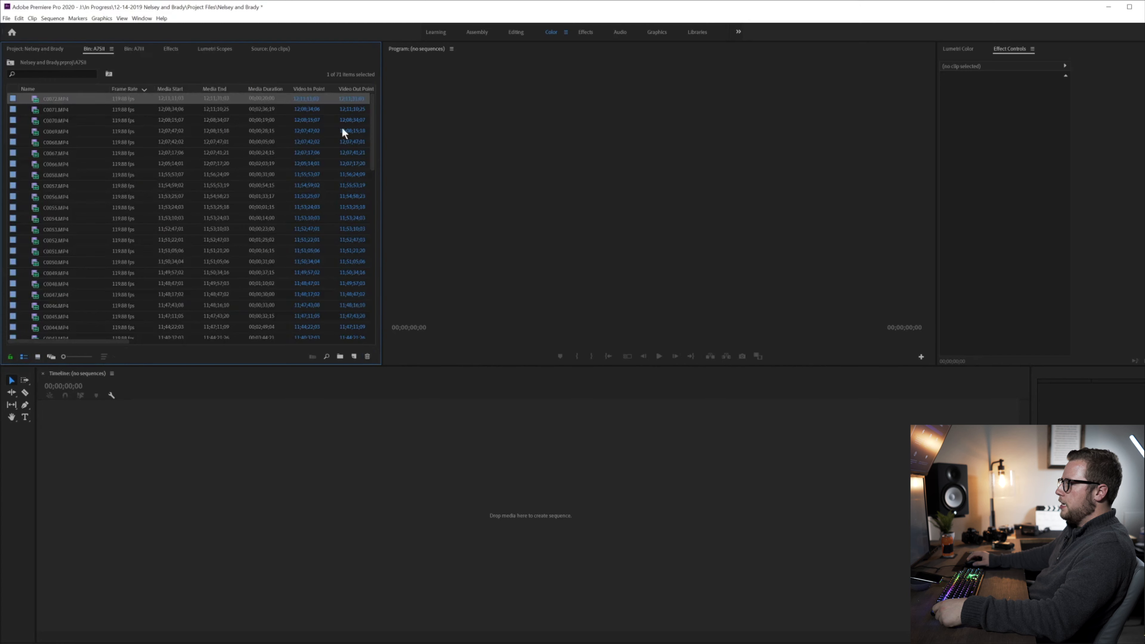
scroll(down, 3)
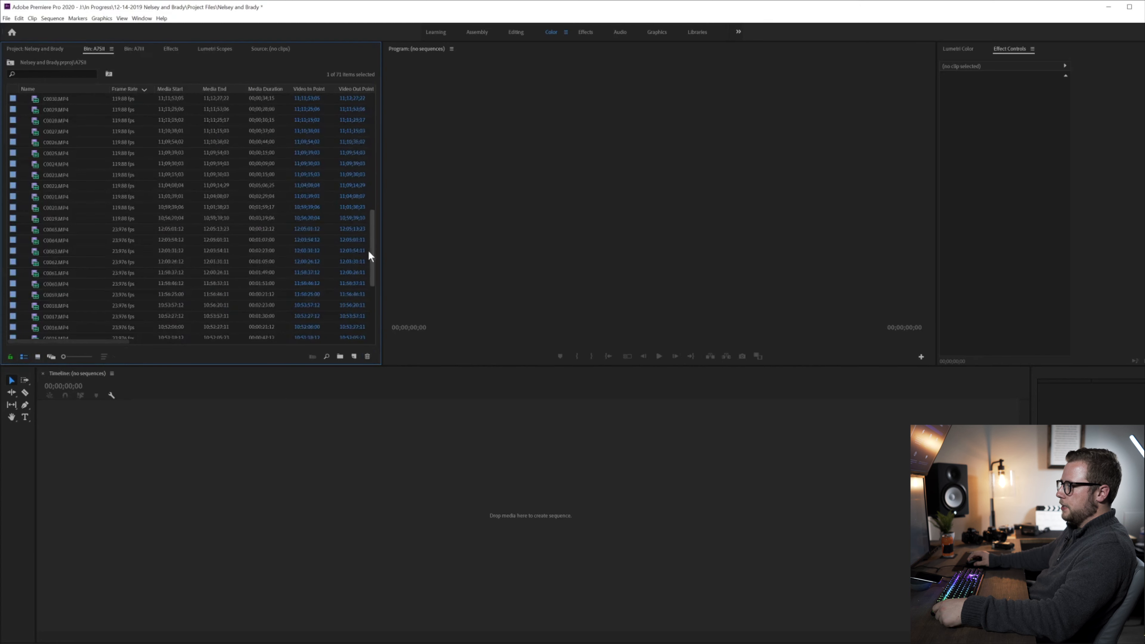
scroll(down, 3)
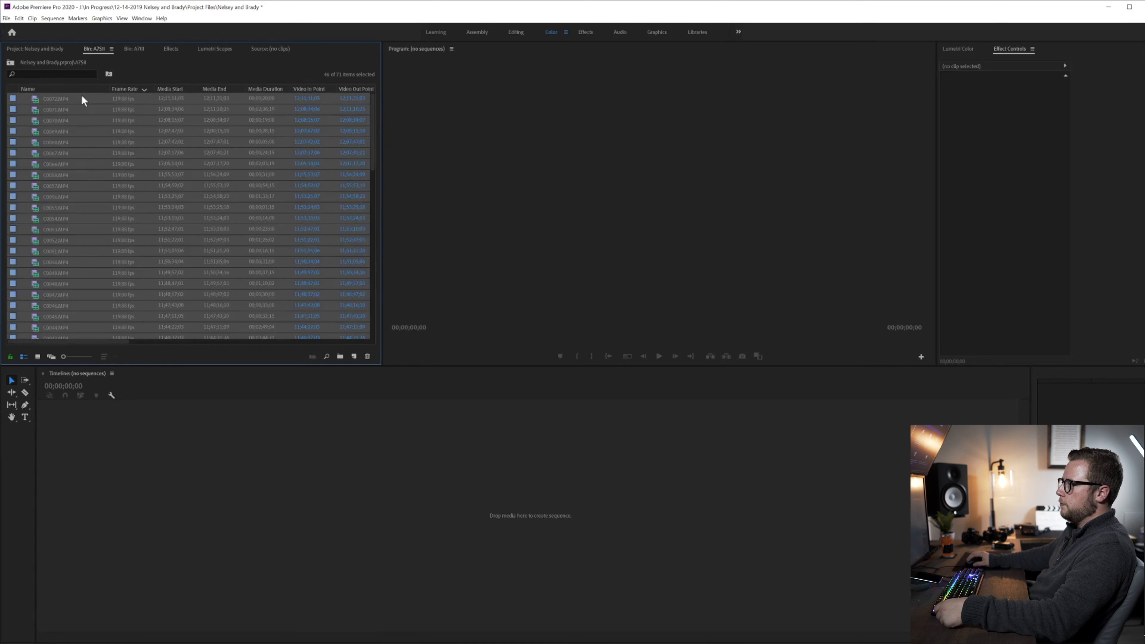
scroll(down, 3)
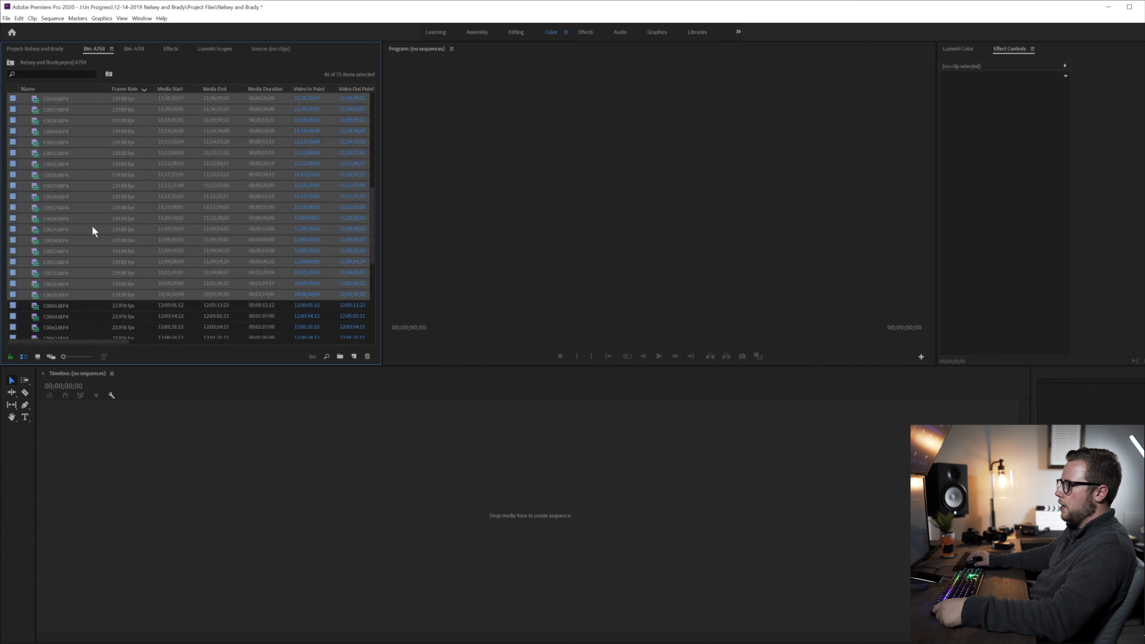
- Label the selected A7SII clips Forest and add a new SEQUENCES bin
right_click(93, 230)
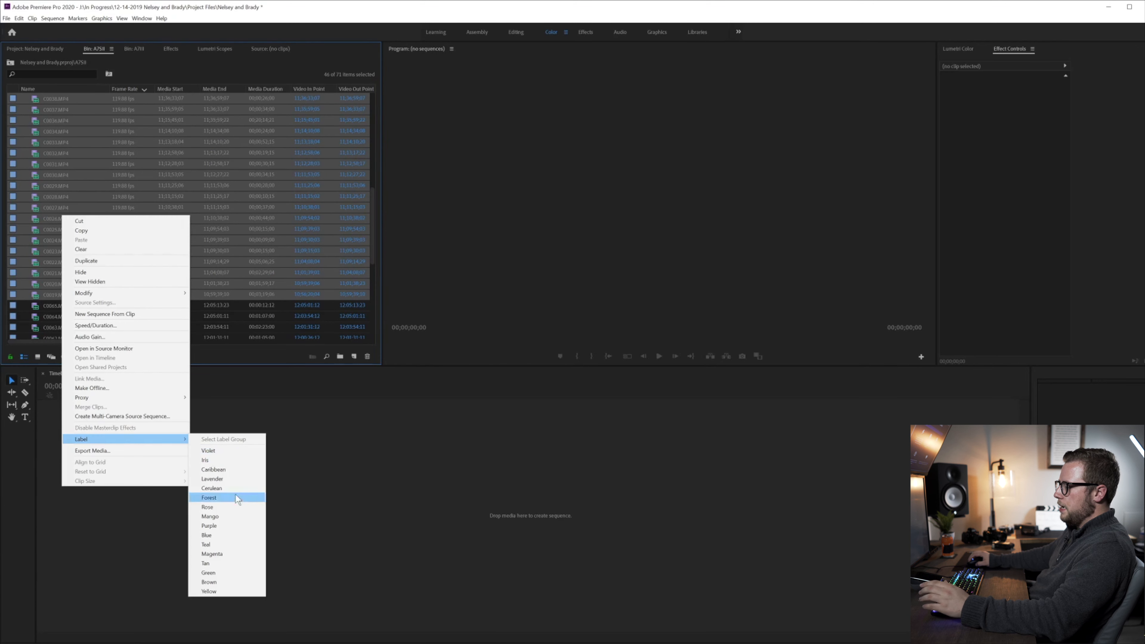
click(208, 497)
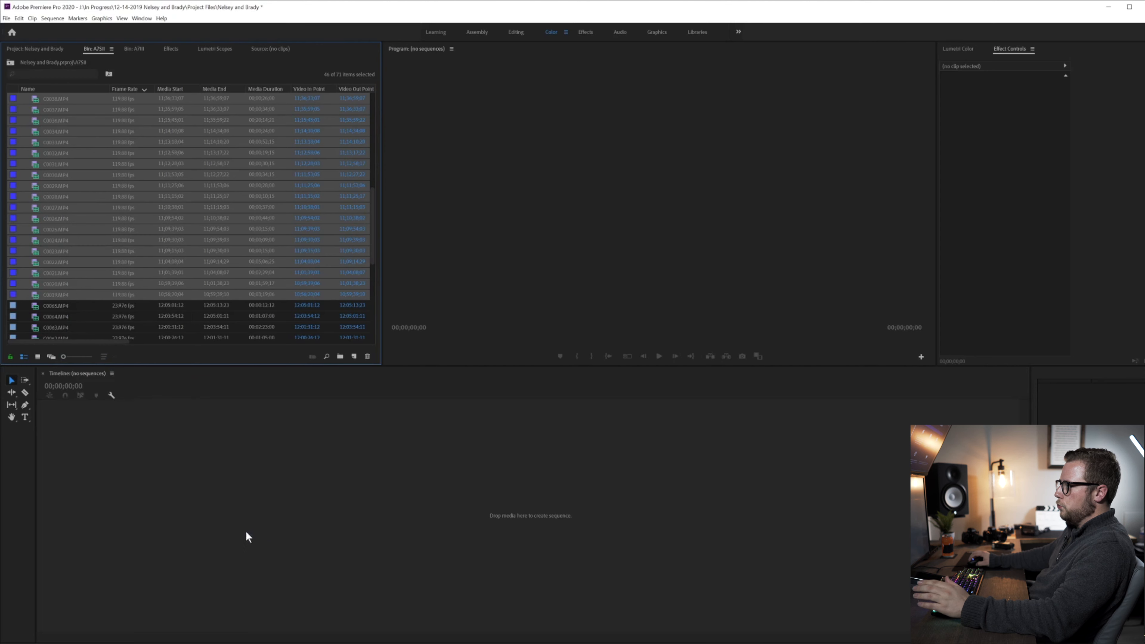
scroll(down, 3)
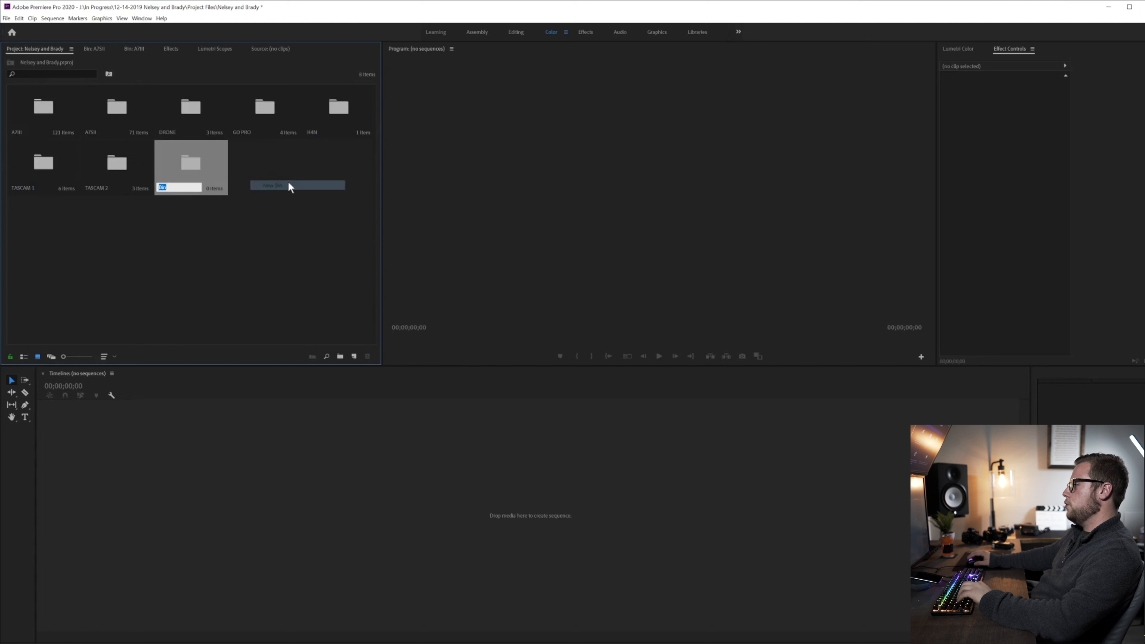
text(SEQUENCES)
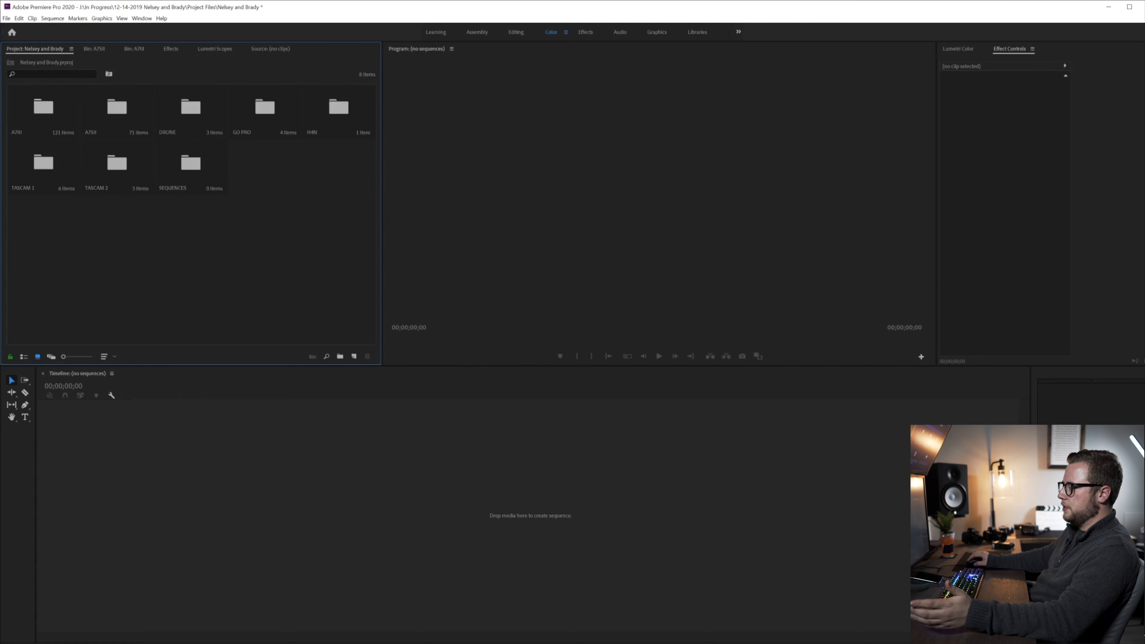
- Open the SEQUENCES, A7III and GO PRO bins to reach the four GoPro clips
double_click(190, 161)
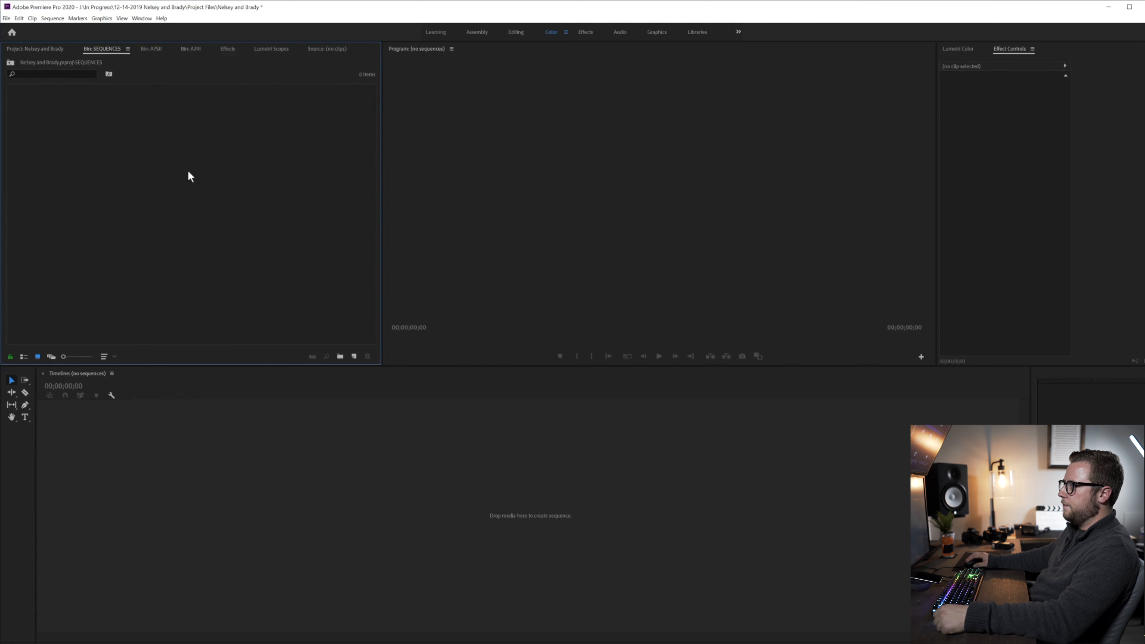
click(35, 49)
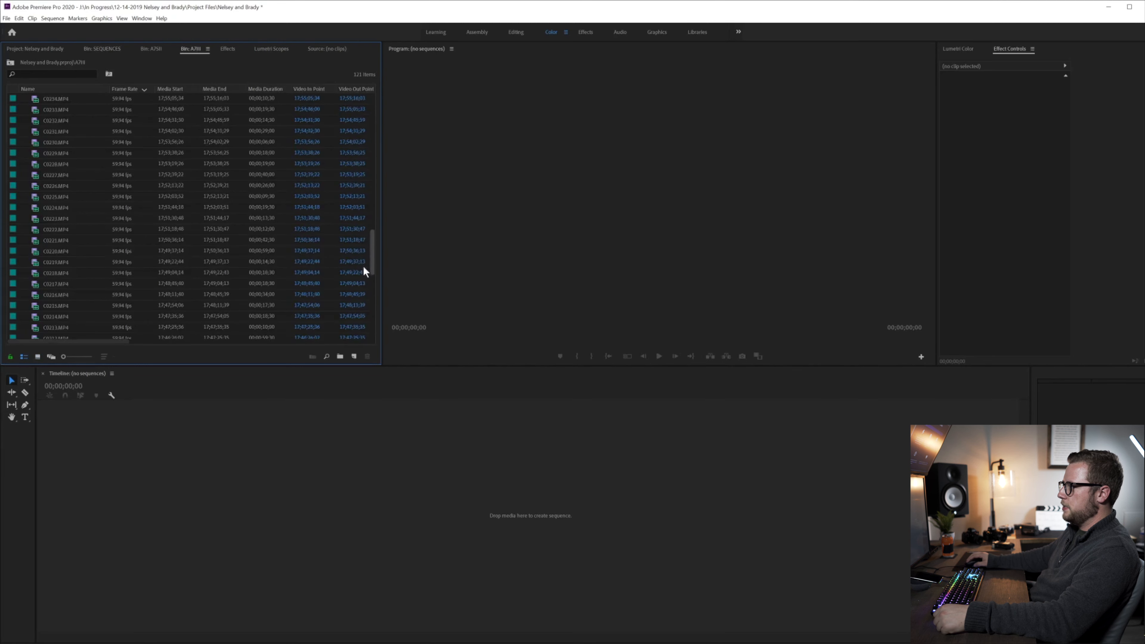
scroll(down, 3)
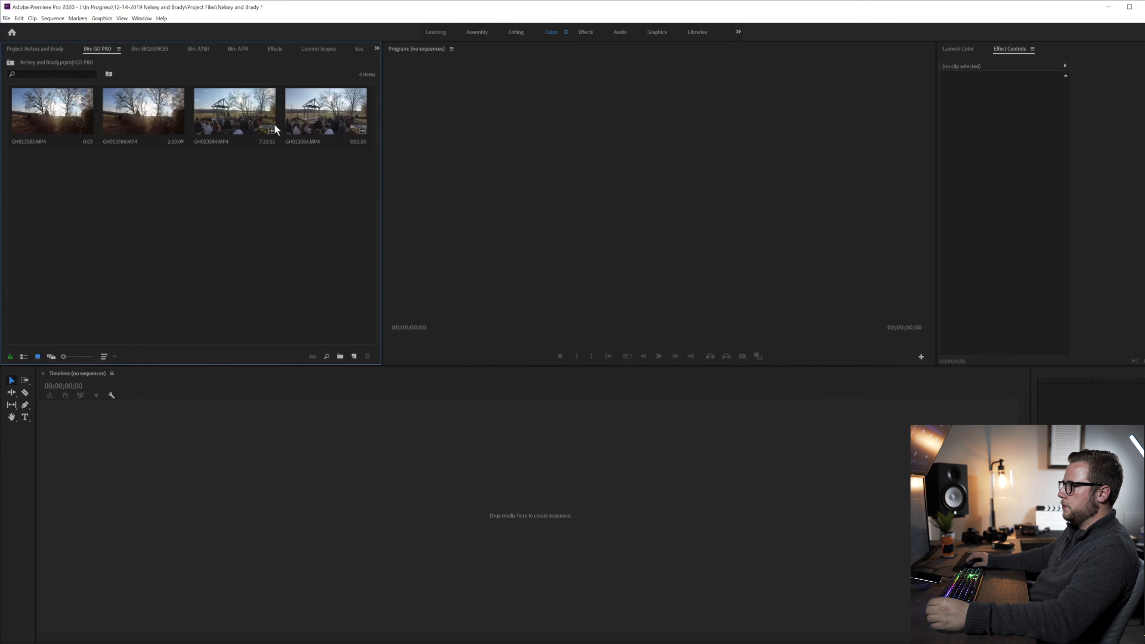
- Build a sequence from the GoPro ceremony clips in SEQUENCES, named CEREMONY - PRESYNC
click(234, 113)
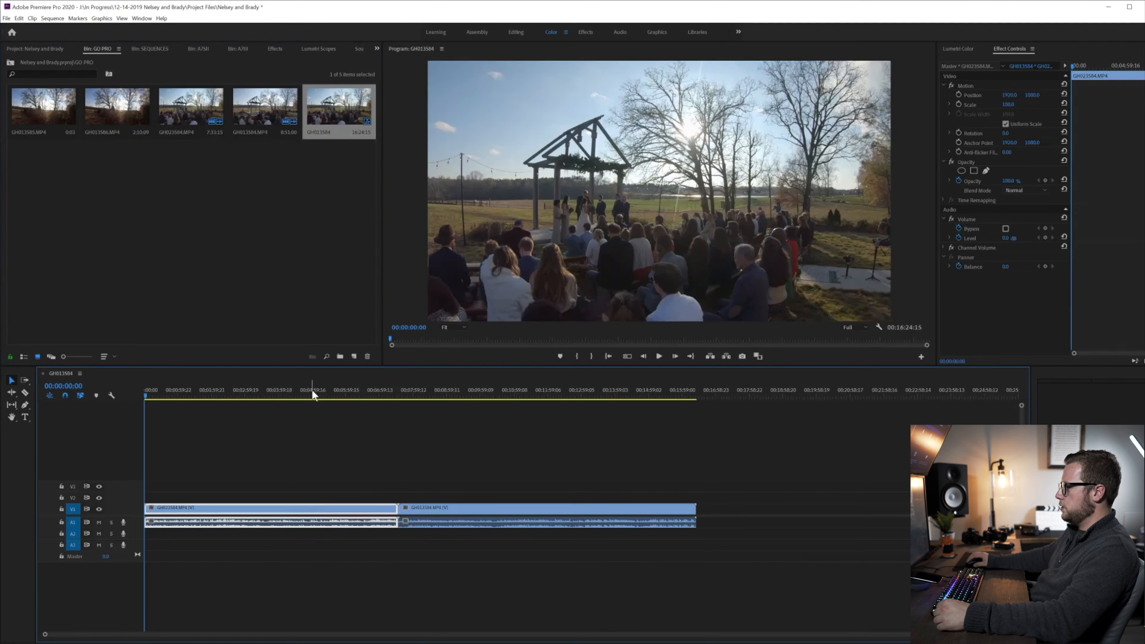
click(524, 397)
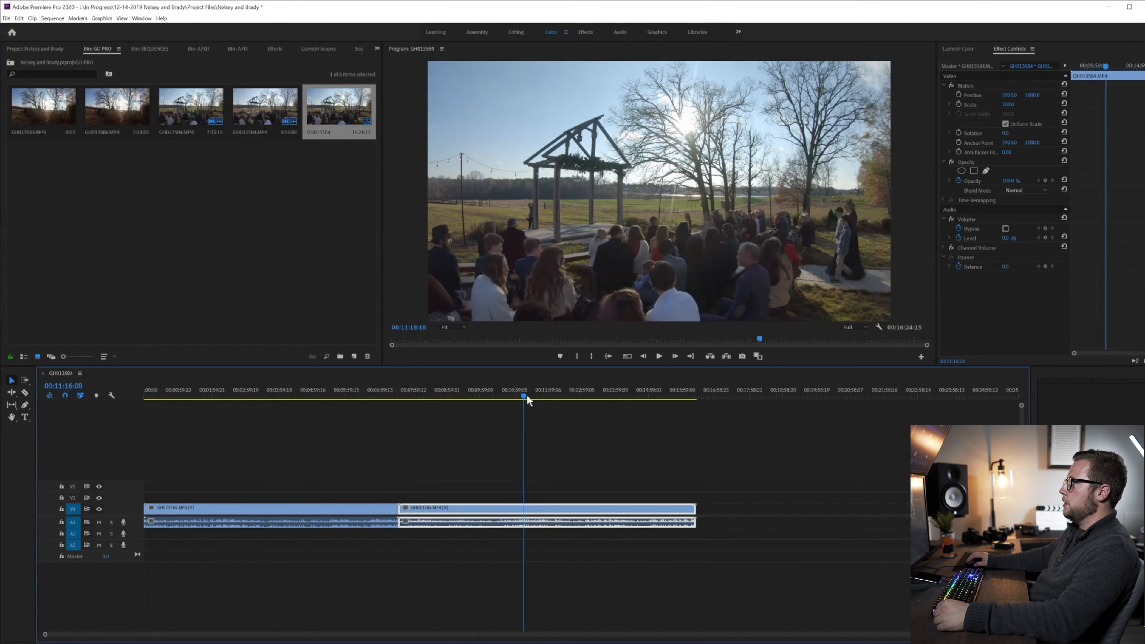
click(226, 390)
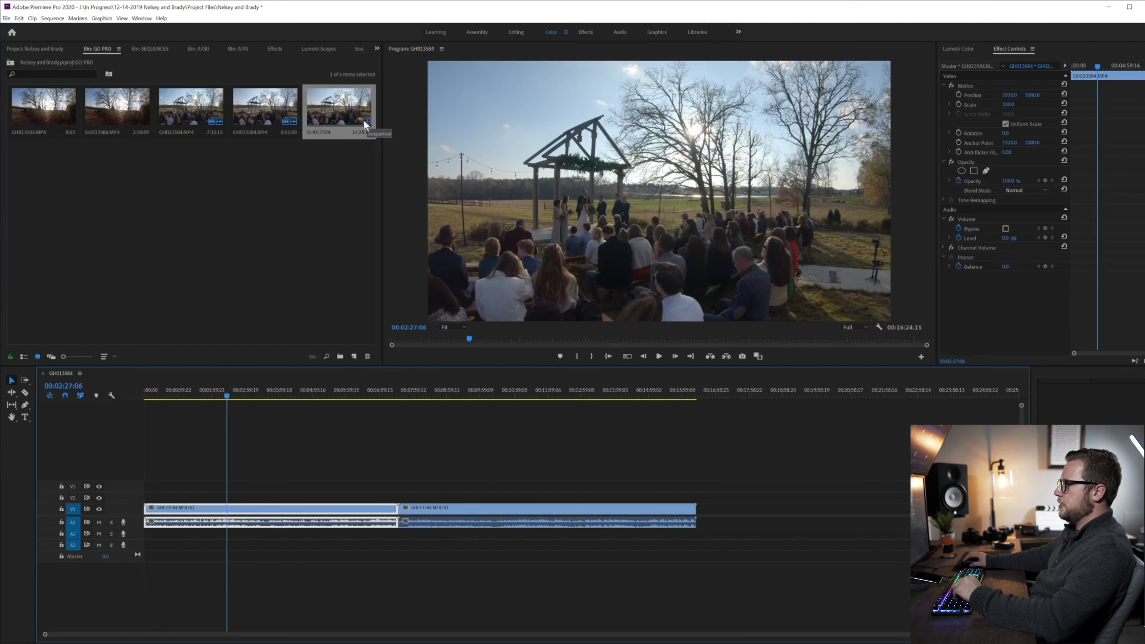
click(35, 48)
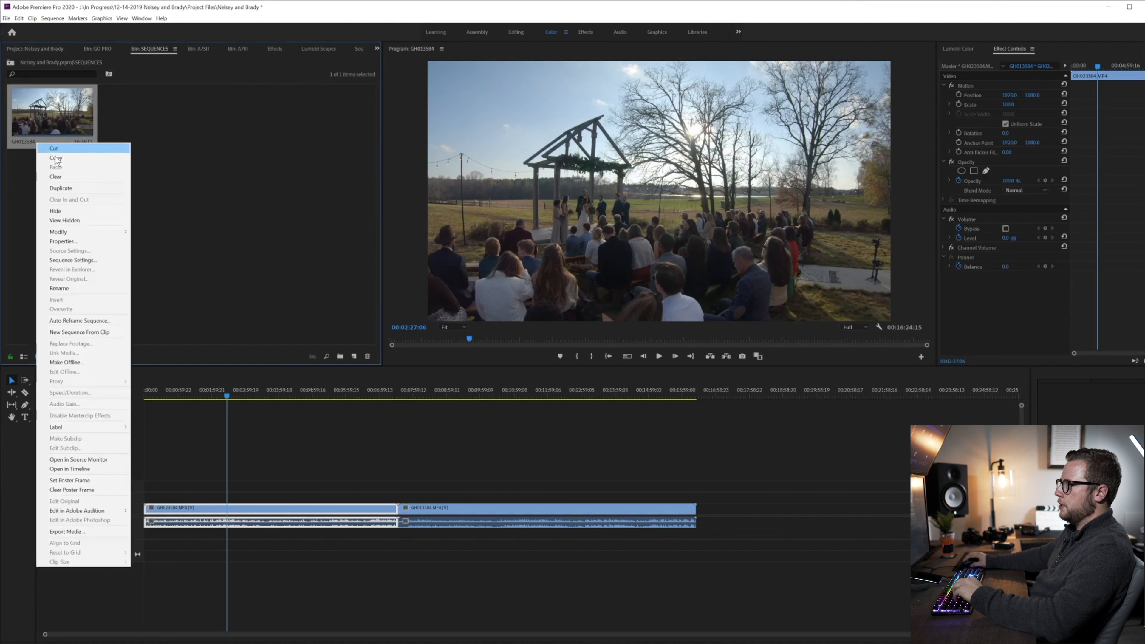
mouse_move(95, 447)
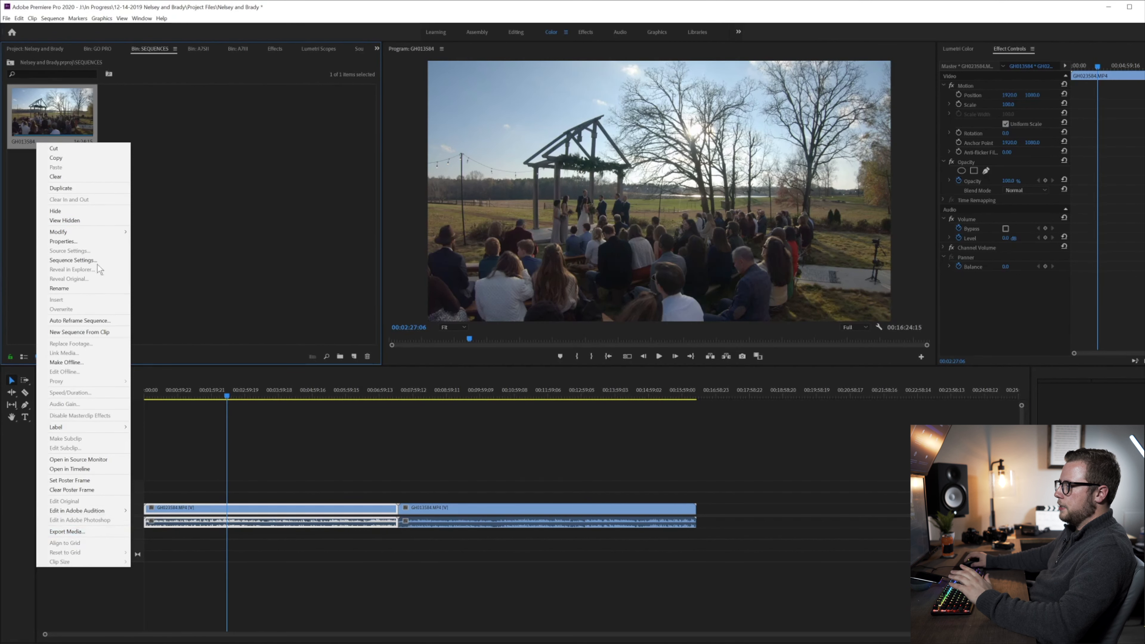
mouse_move(68, 279)
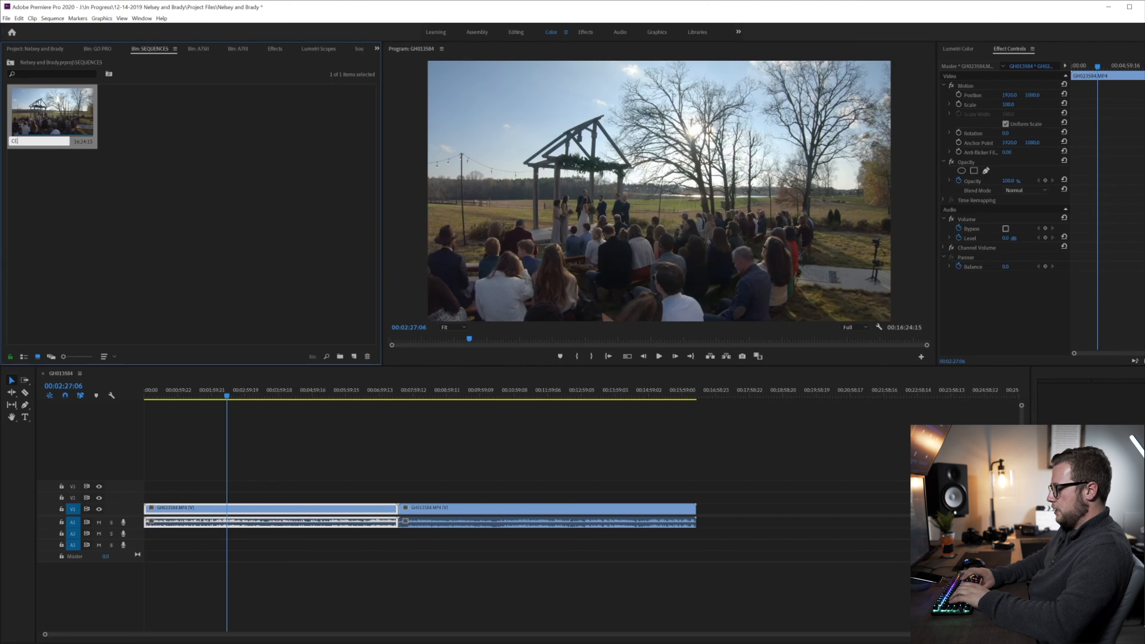
text(CEREMONY - PO)
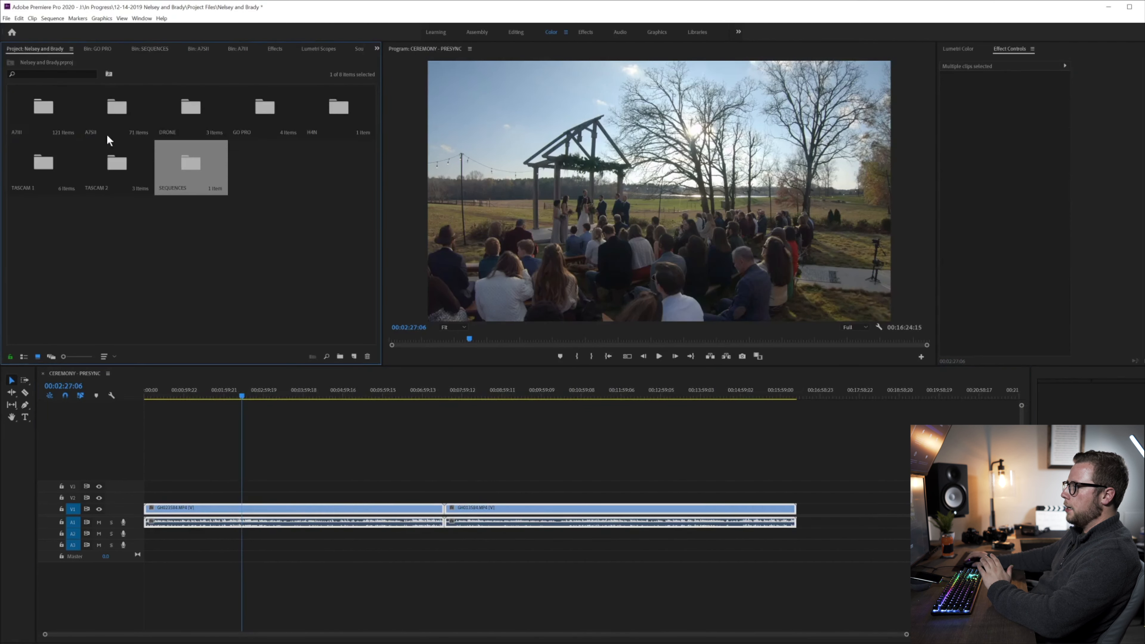
- Stack the A7III C0260 and A7SII ceremony clips on V2 and V3 above the GoPro footage
click(24, 357)
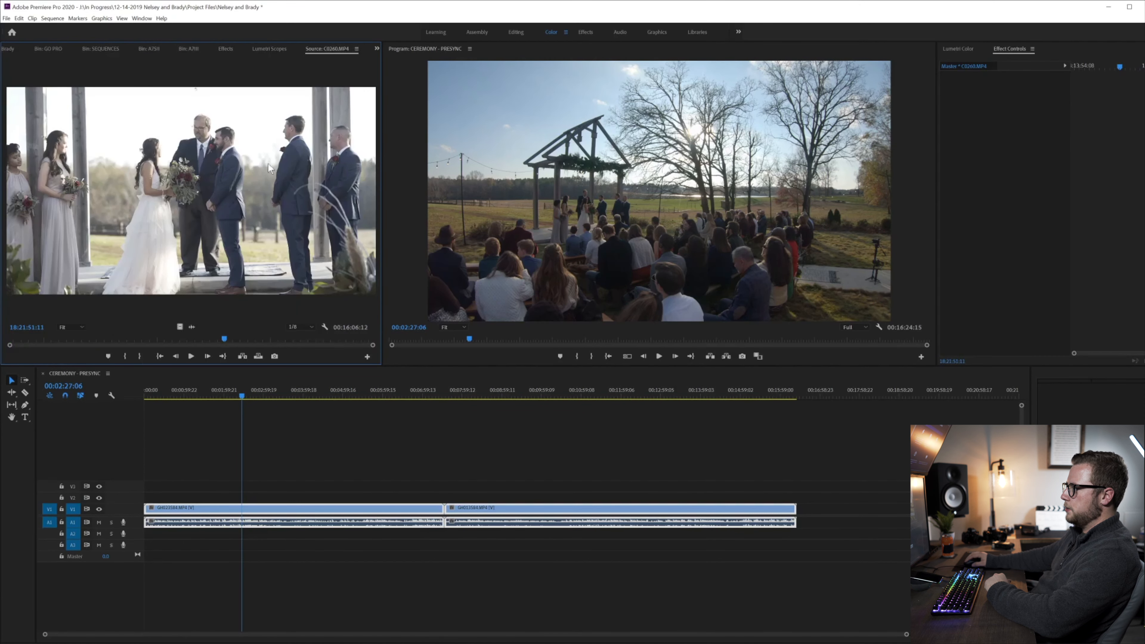
click(189, 48)
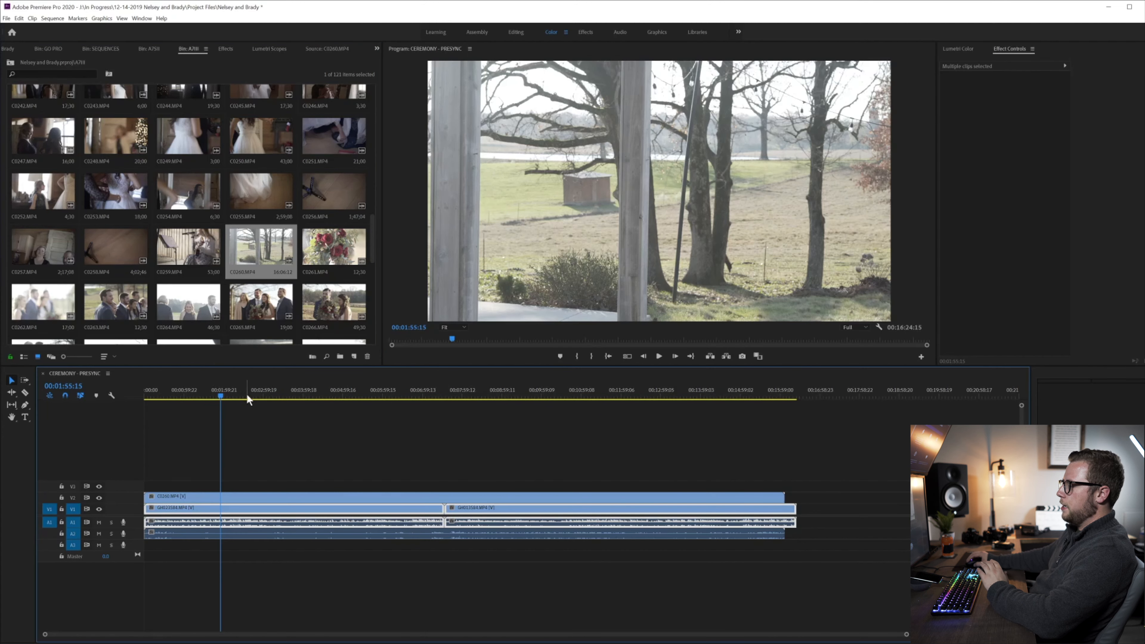
click(149, 48)
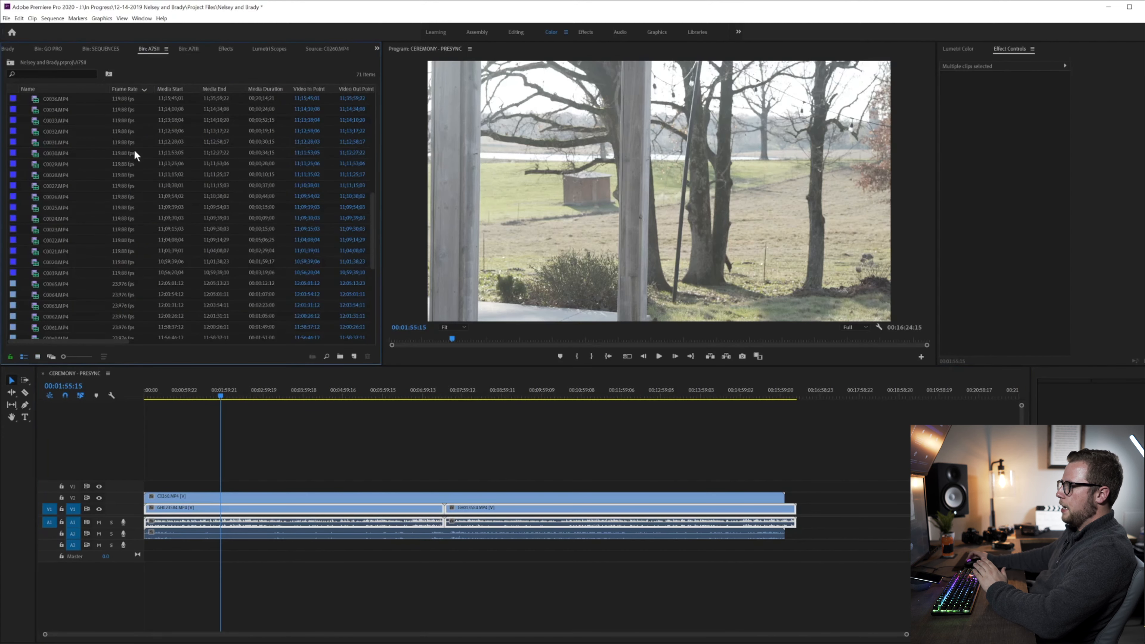
scroll(down, 3)
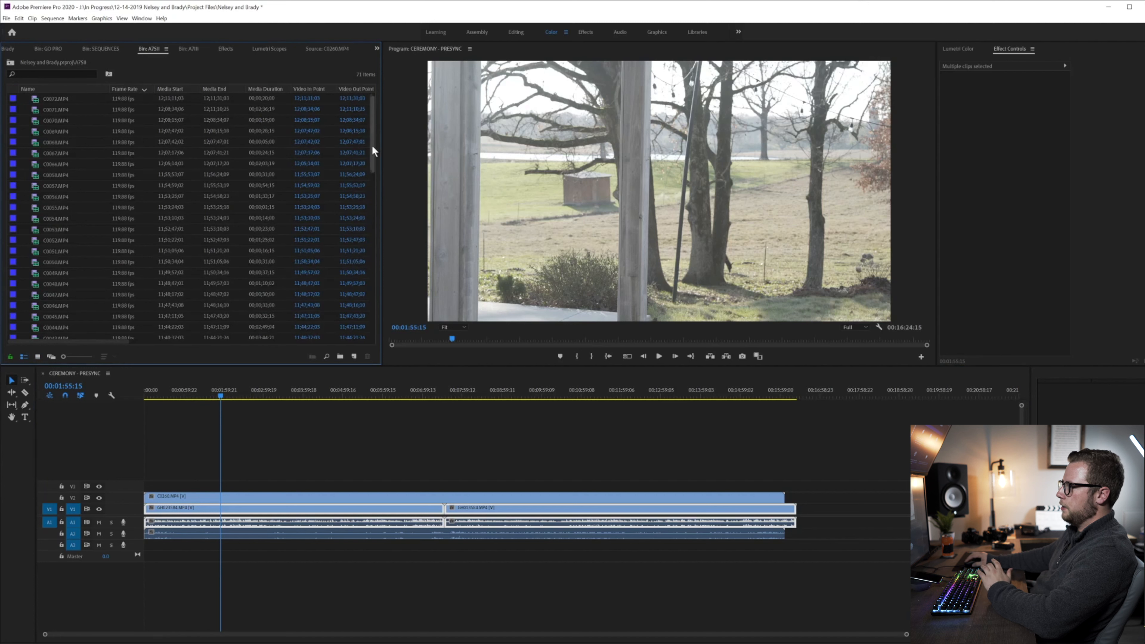
scroll(down, 3)
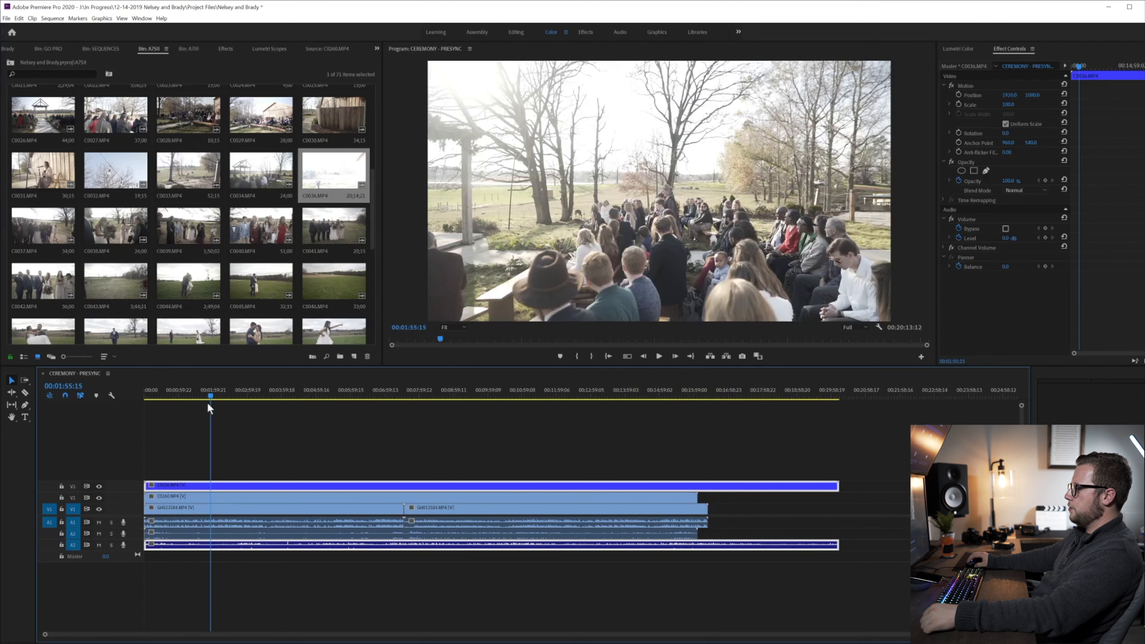
click(228, 389)
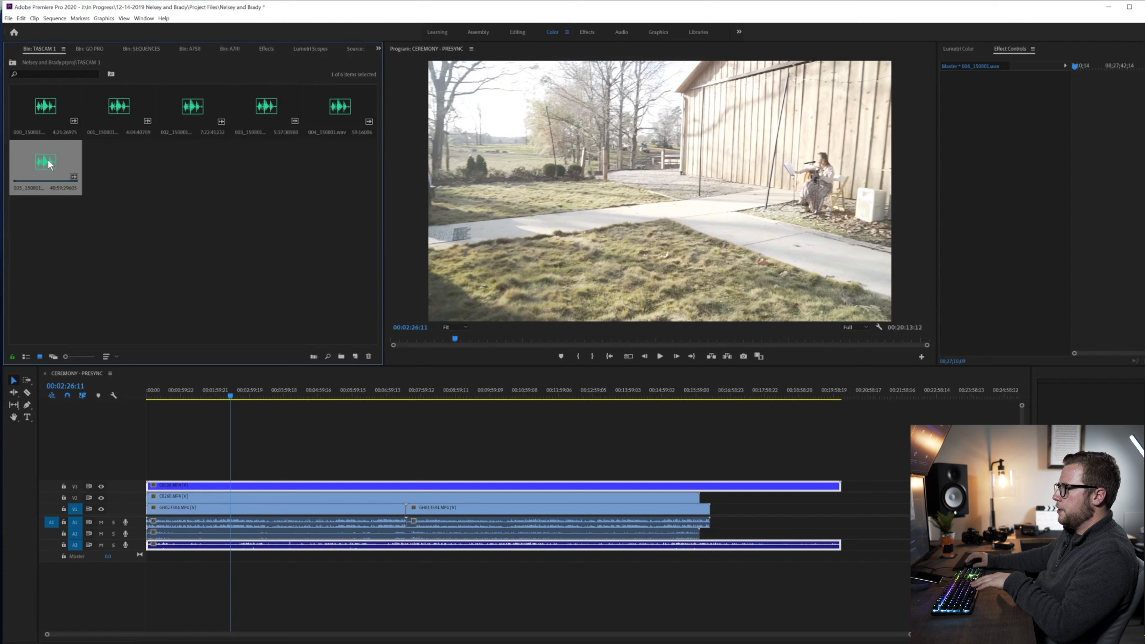
mouse_move(62, 169)
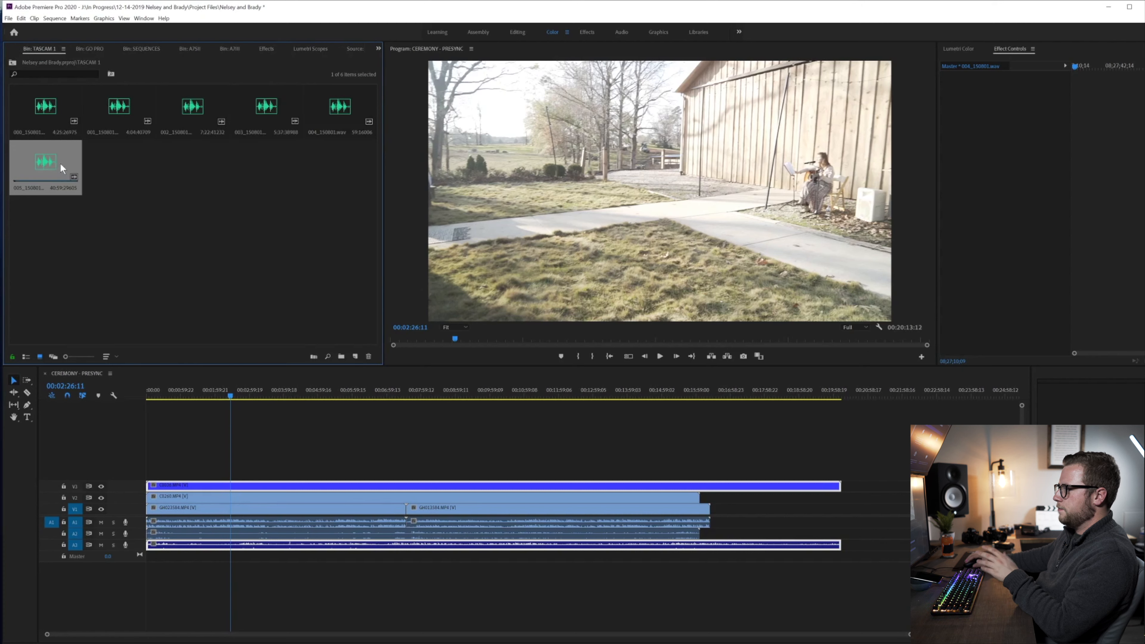
- Preview the long TASCAM 1 recording 005_150803.wav before placing it on its own audio track
double_click(45, 160)
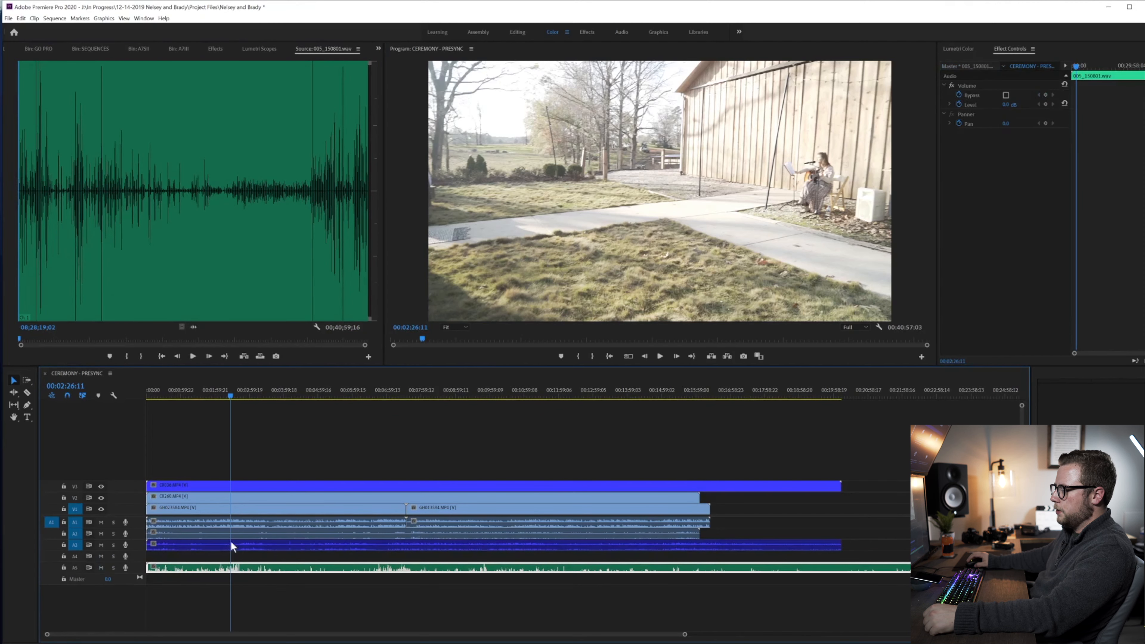
mouse_move(173, 58)
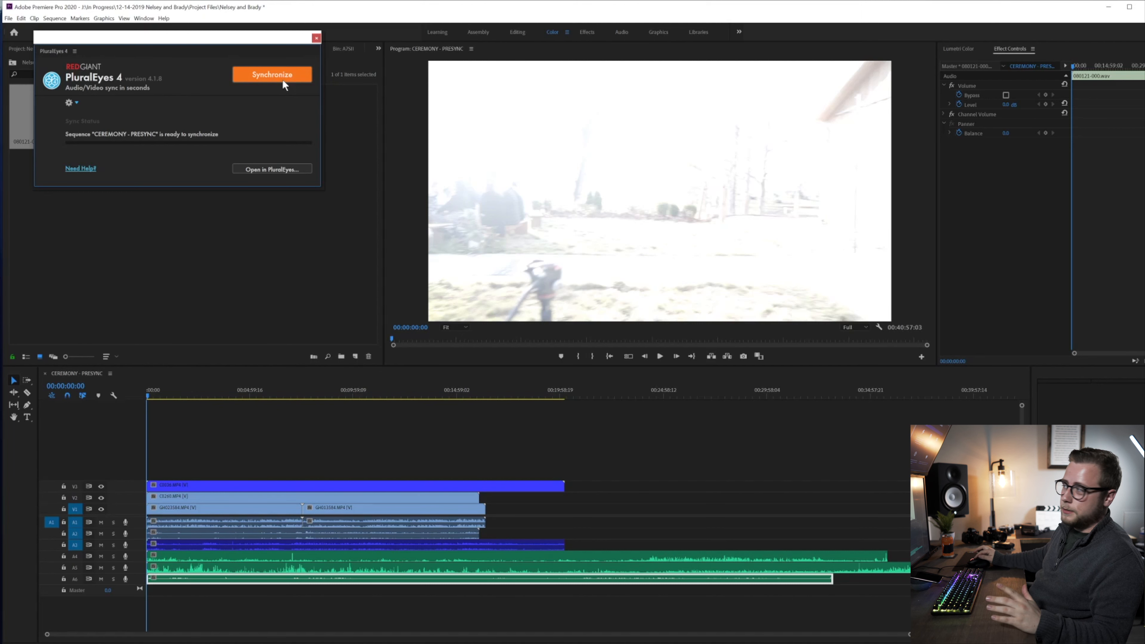
- Synchronize the CEREMONY - PRESYNC cameras and audio with PluralEyes 4
click(272, 74)
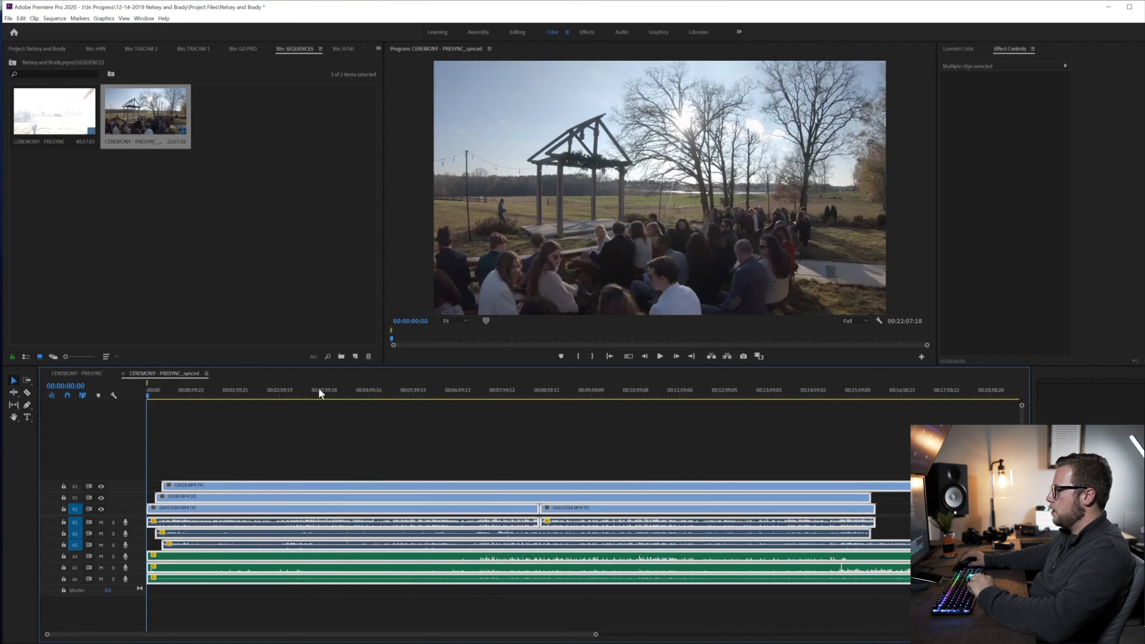
- Check sync partway into the ceremony and select the topmost camera clip
click(416, 389)
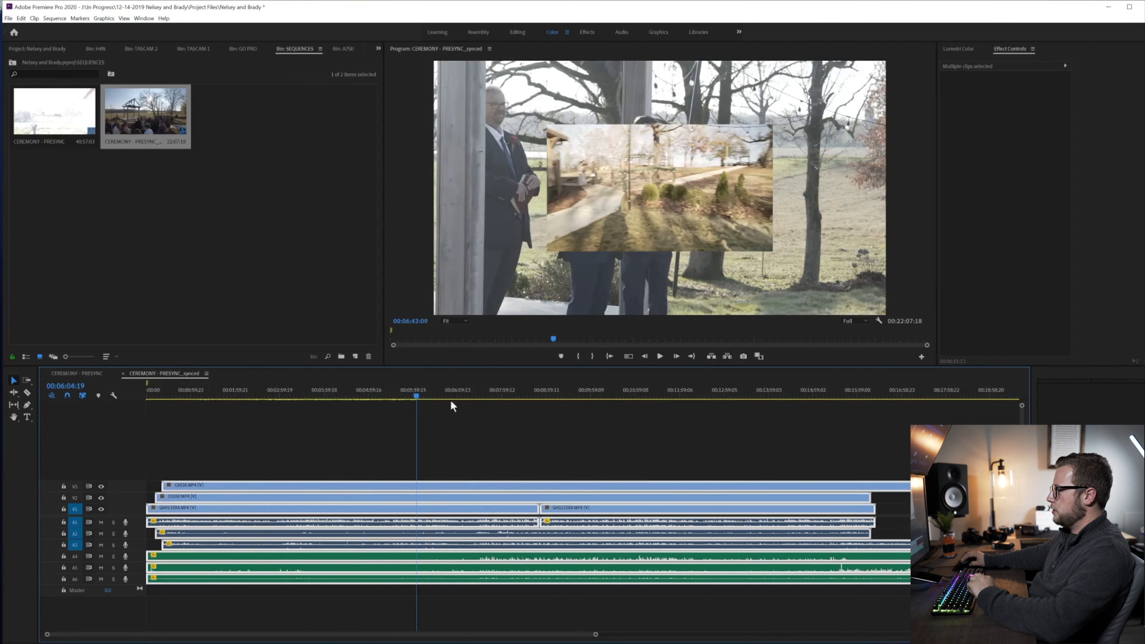
click(466, 389)
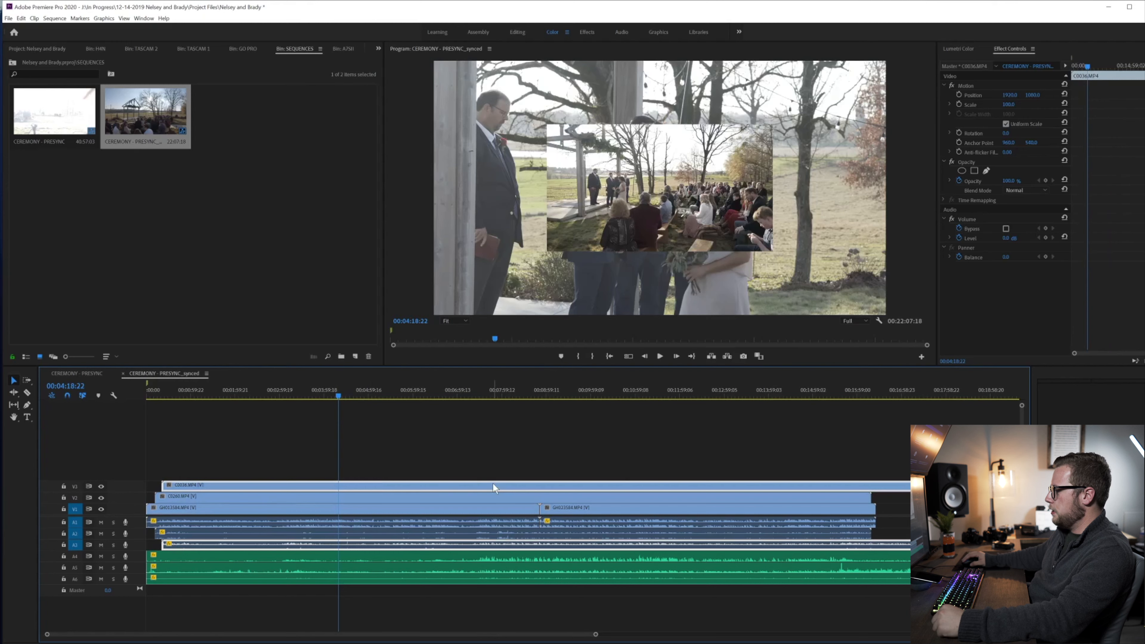
- Scale the top camera clip with Set to Frame Size, then select every clip in the synced sequence
right_click(493, 485)
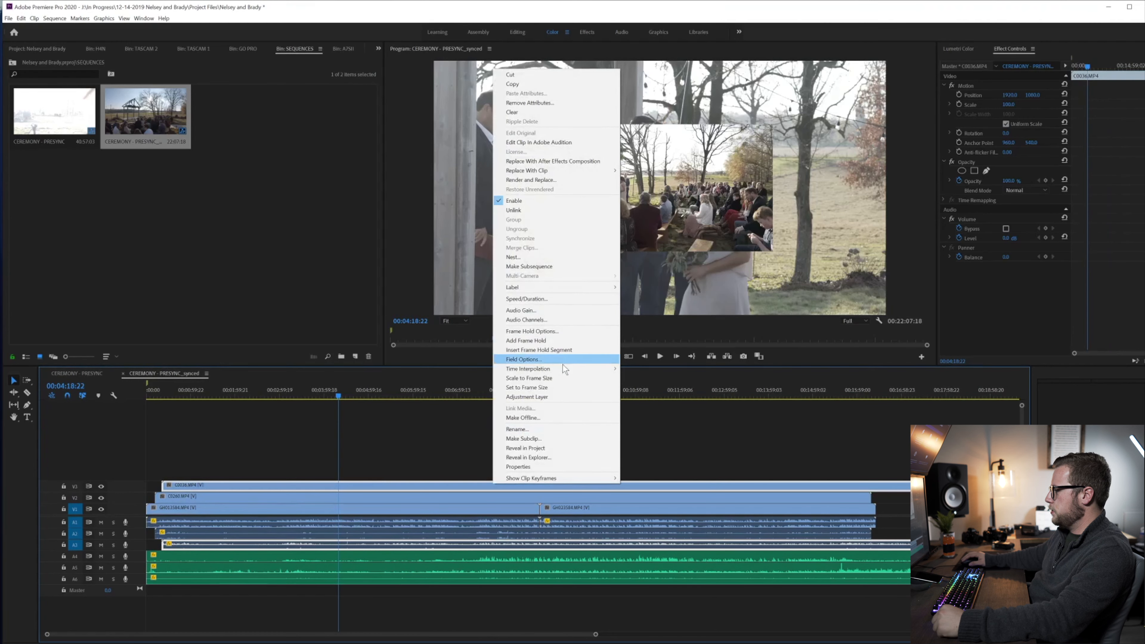
click(380, 498)
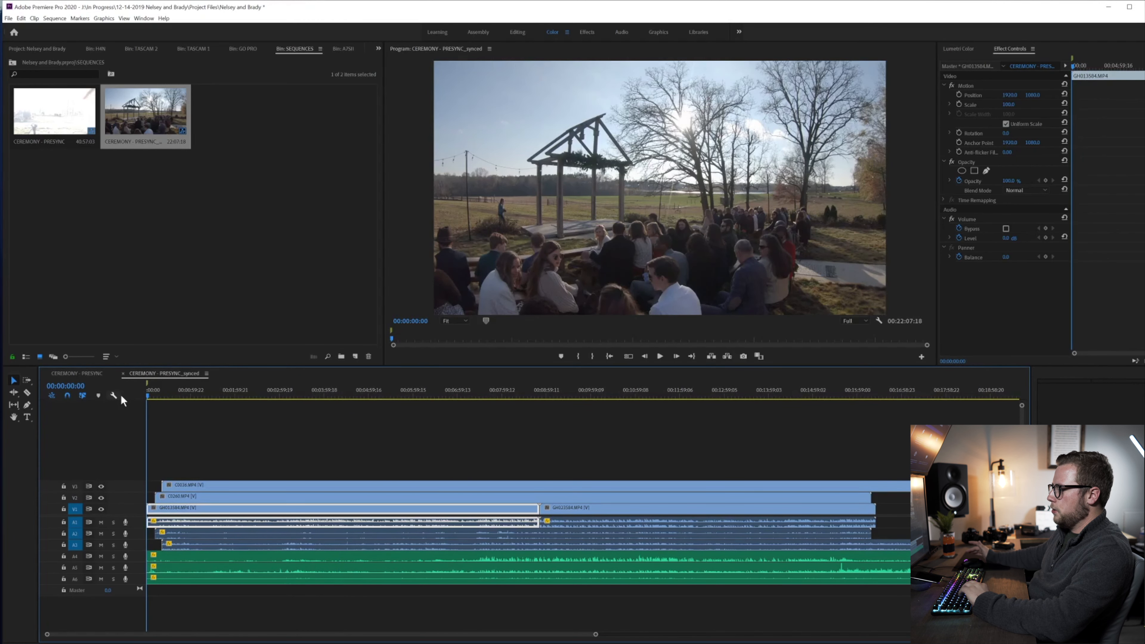
click(192, 395)
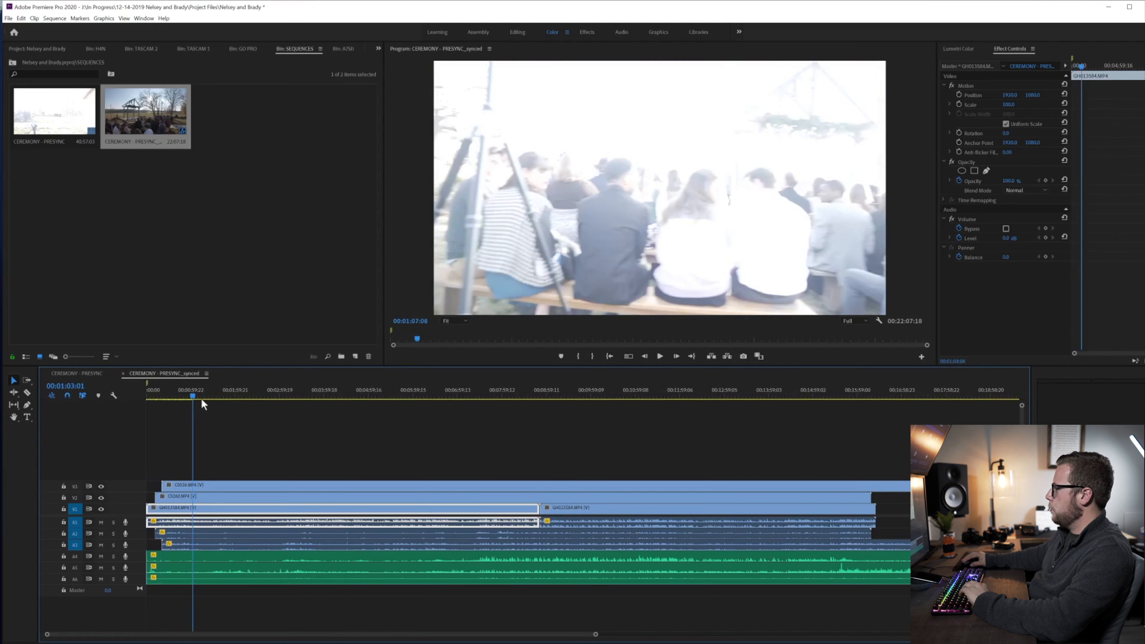
click(343, 394)
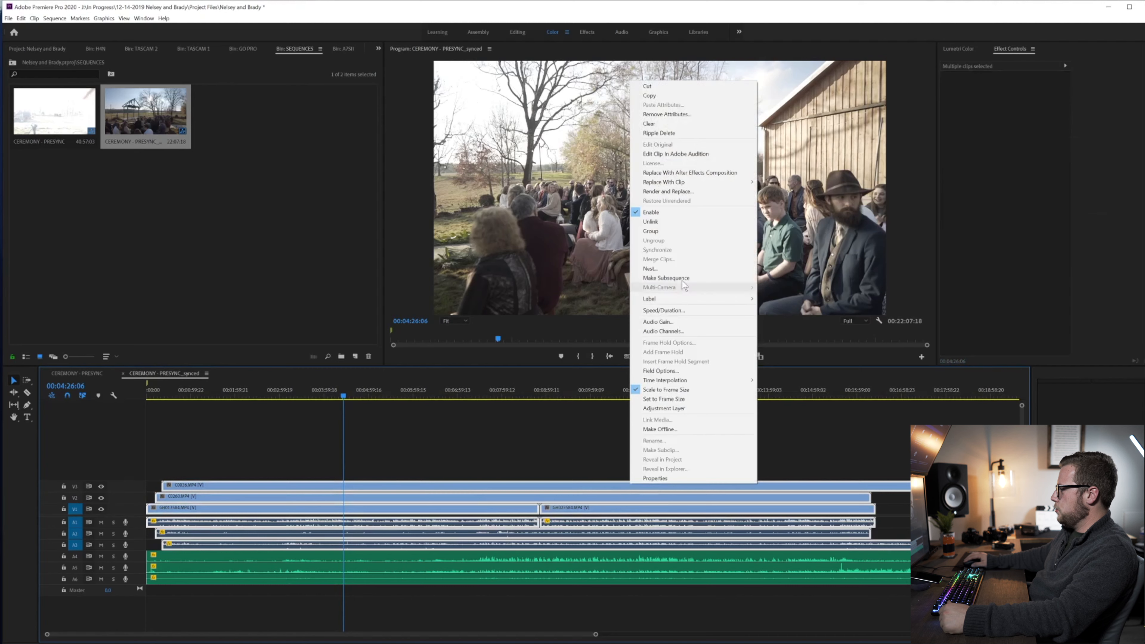
- Nest the selected clips into one sequence named 'Ceremony'
click(649, 269)
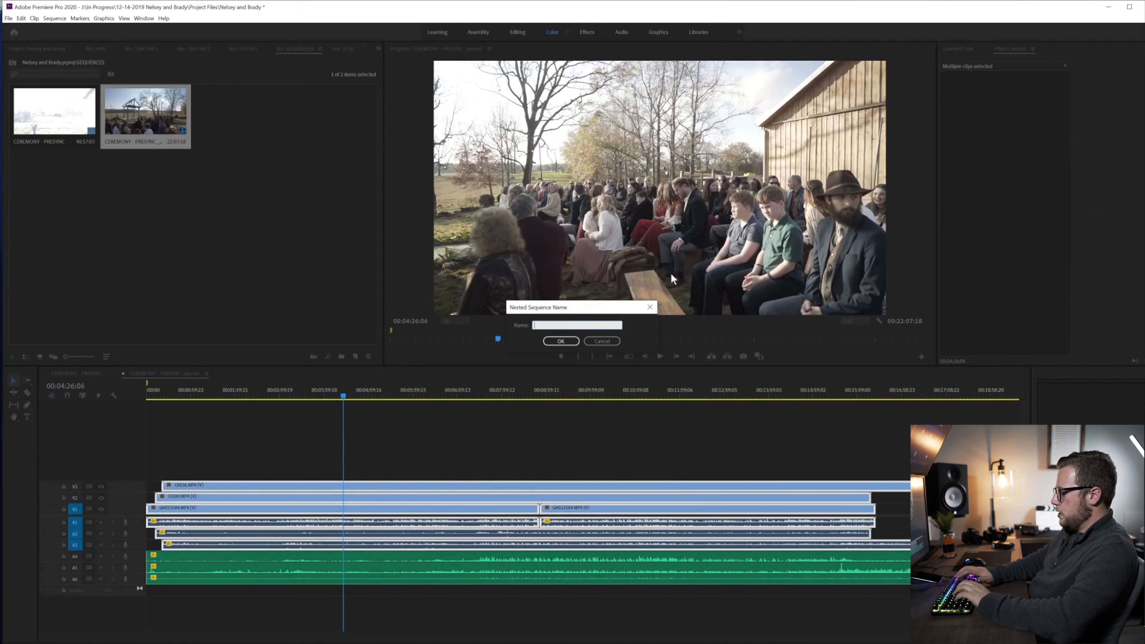
text(c)
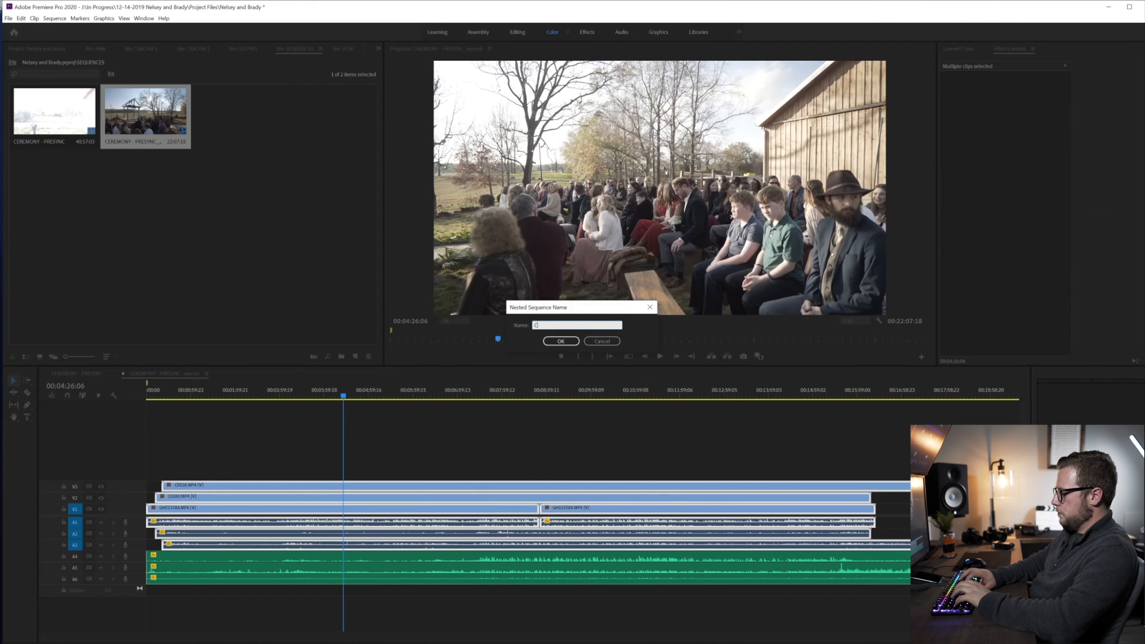
text(Ceremony)
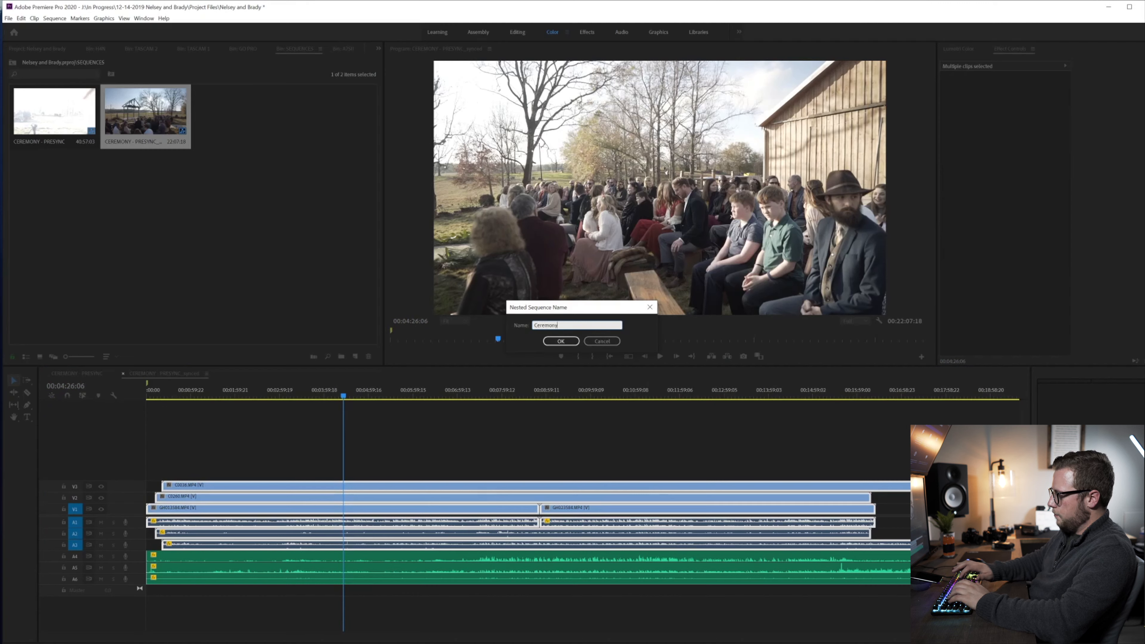